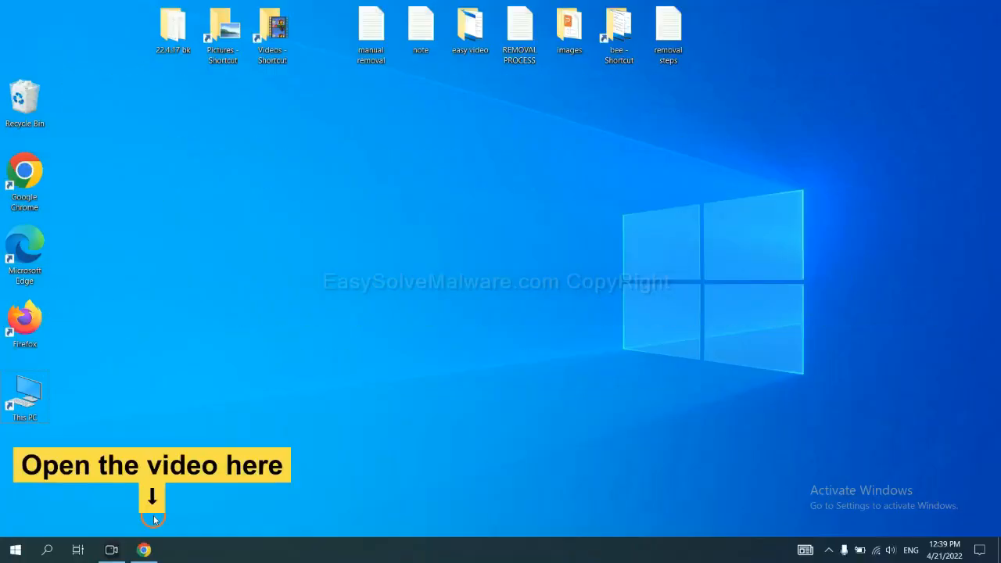
# Step: Open the removal tutorial video and reach the linked SpyHunter download guide
pyautogui.click(144, 551)
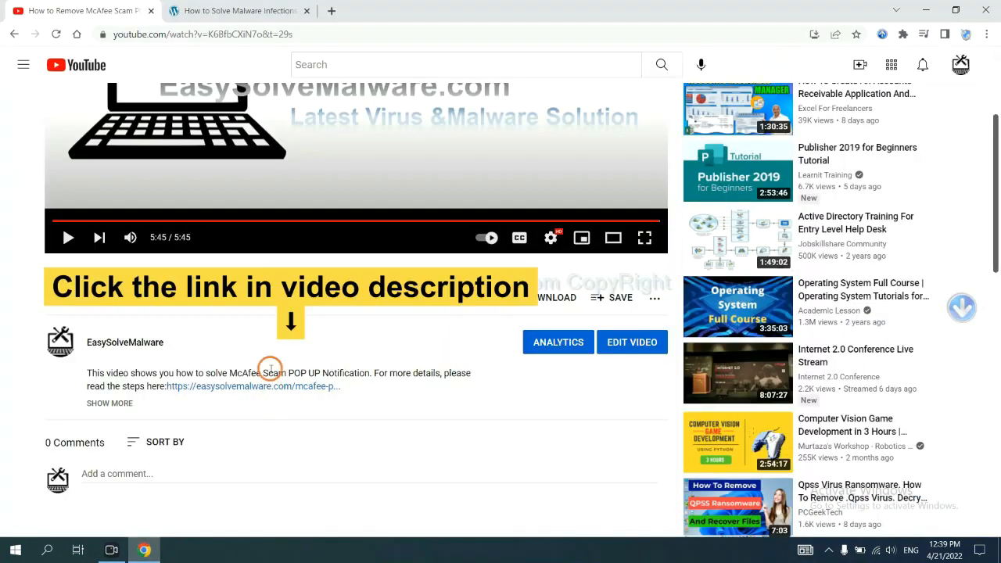
pyautogui.moveTo(275, 385)
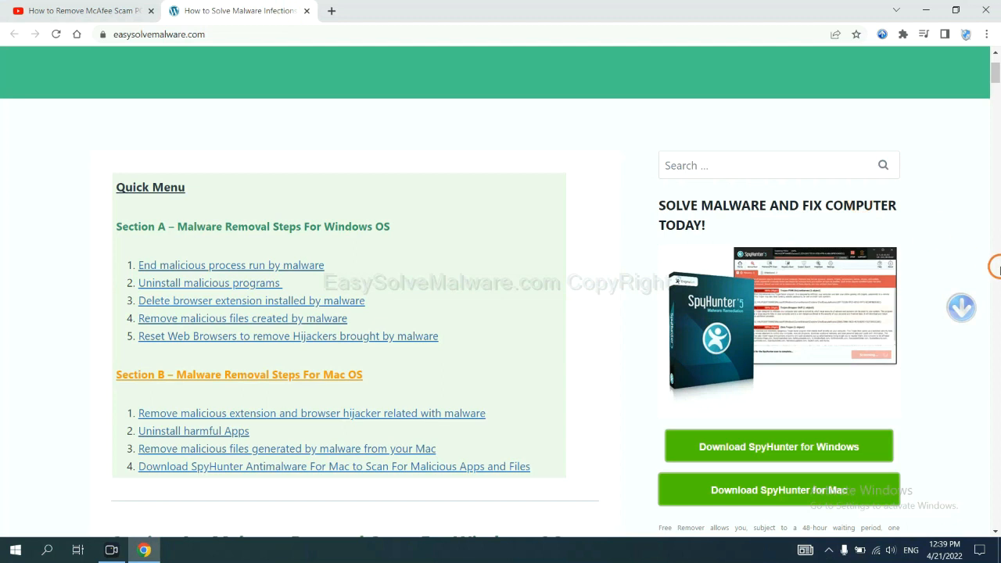
pyautogui.scroll(-3)
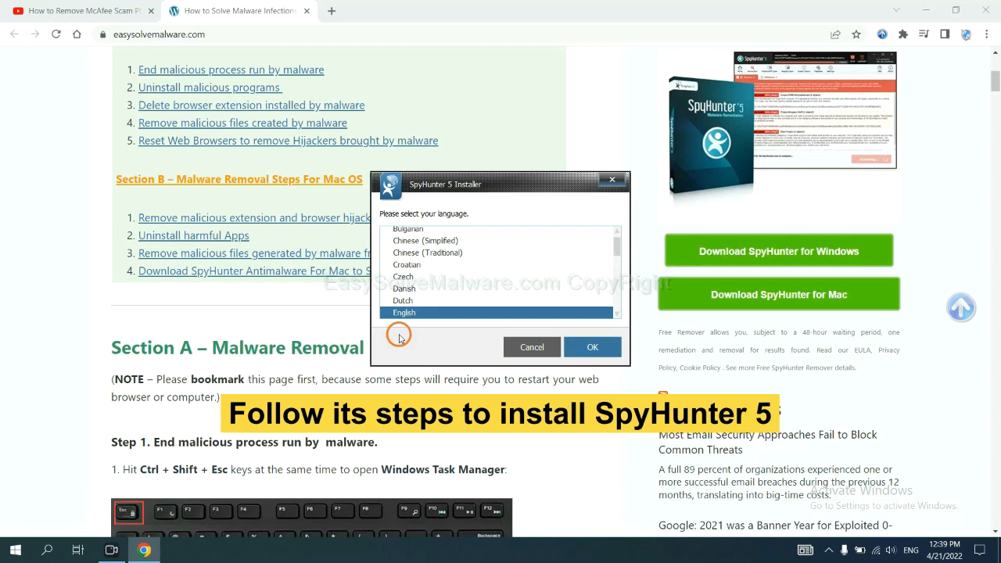
pyautogui.moveTo(515, 244)
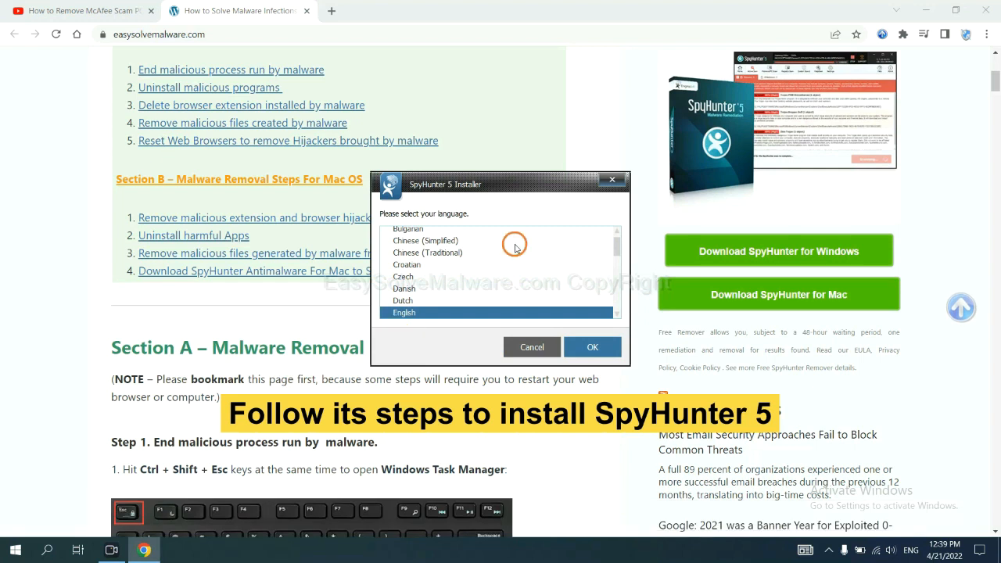
# Step: Install SpyHunter 5 in English, accepting the EULA and Privacy Policy
pyautogui.click(592, 348)
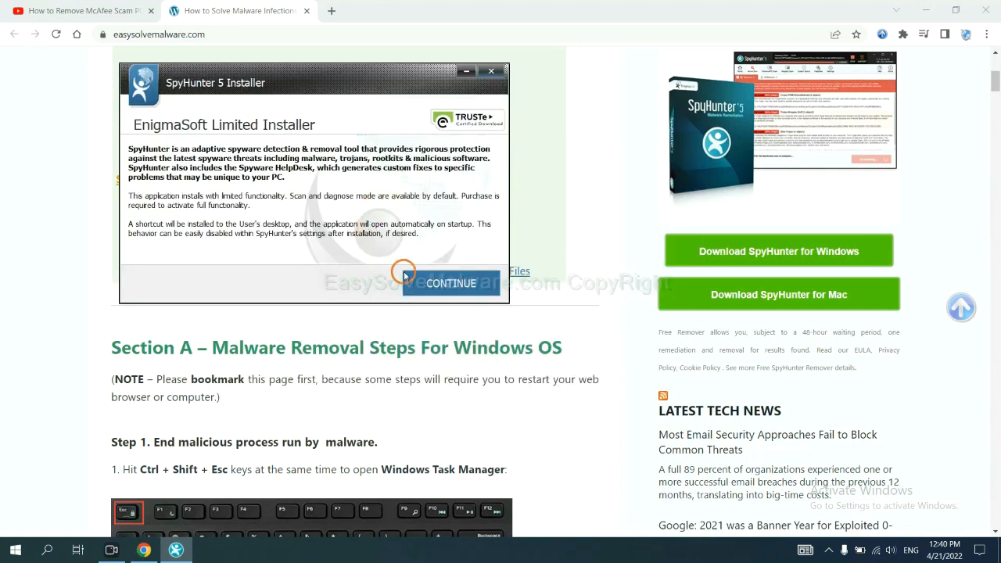
pyautogui.click(451, 283)
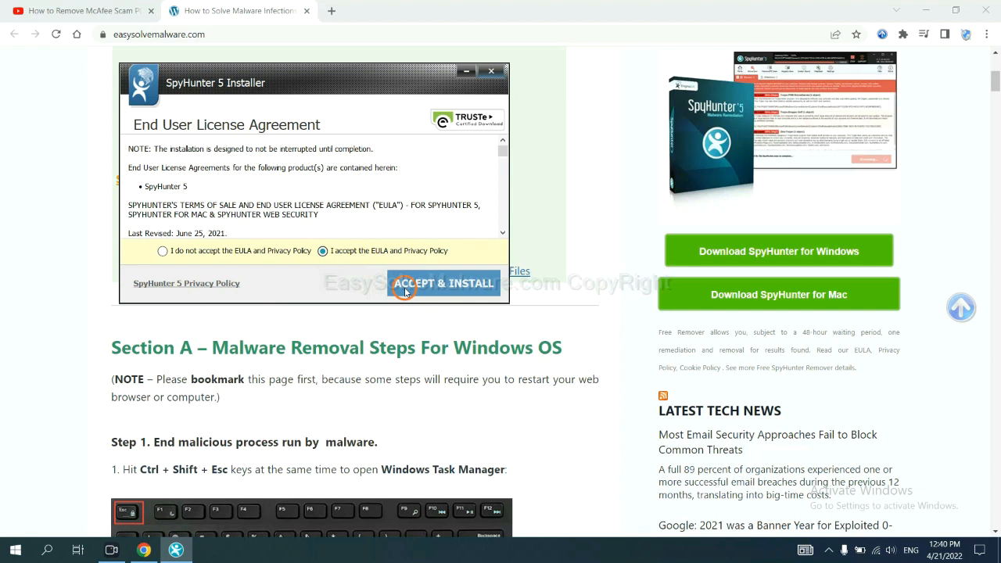
pyautogui.click(445, 283)
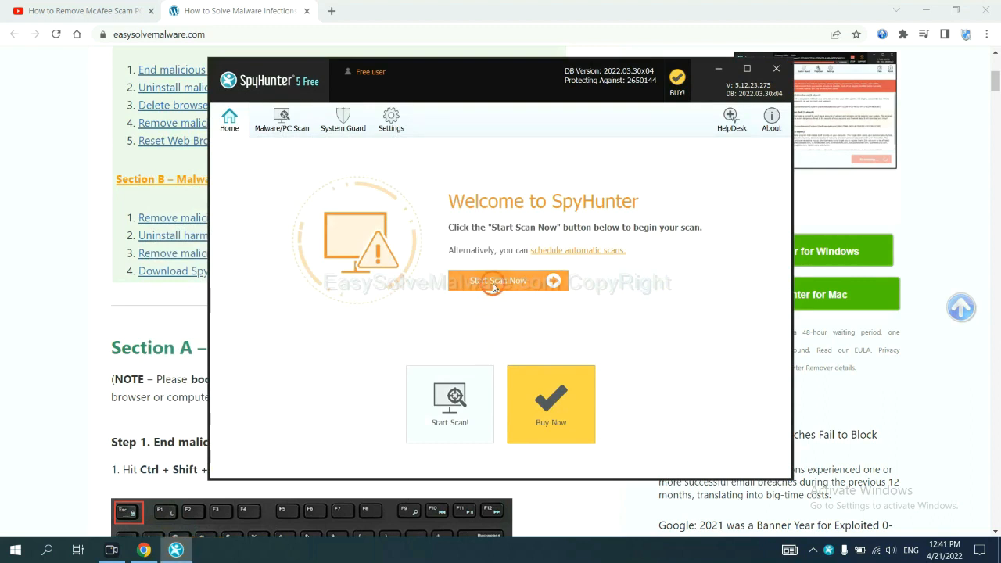
pyautogui.moveTo(597, 303)
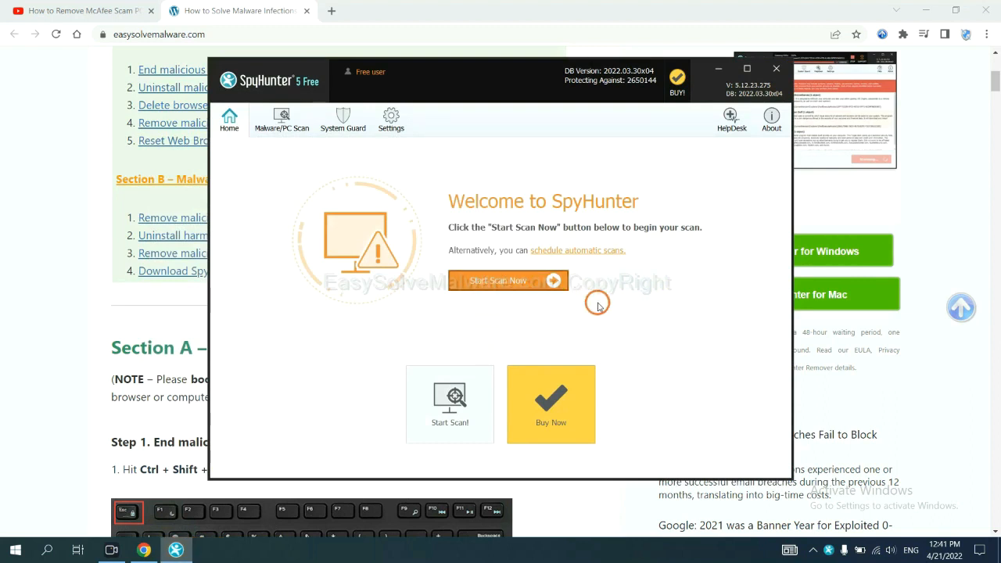
# Step: Run a SpyHunter scan and stop it to review the detected remove360.bat object
pyautogui.click(507, 280)
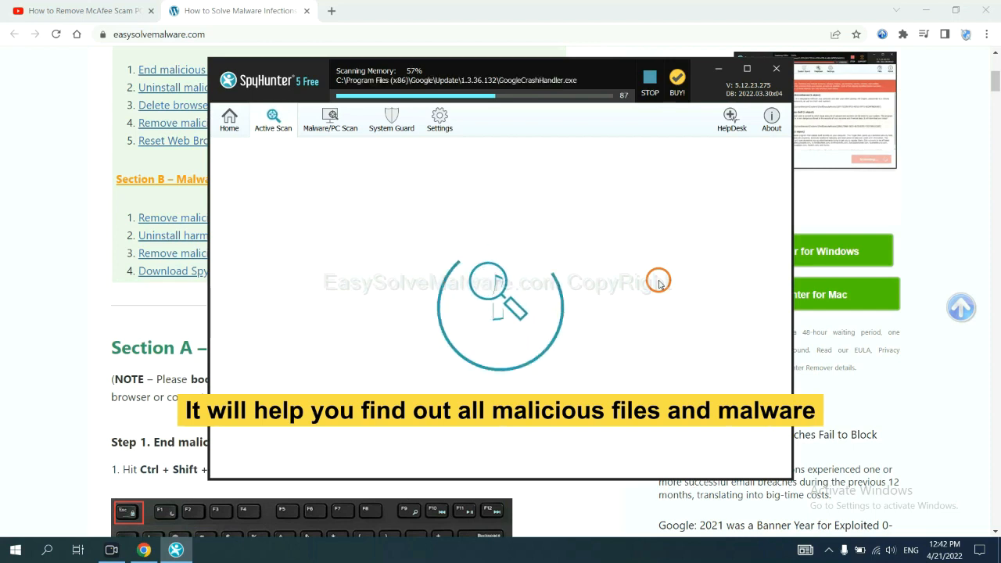
pyautogui.click(651, 81)
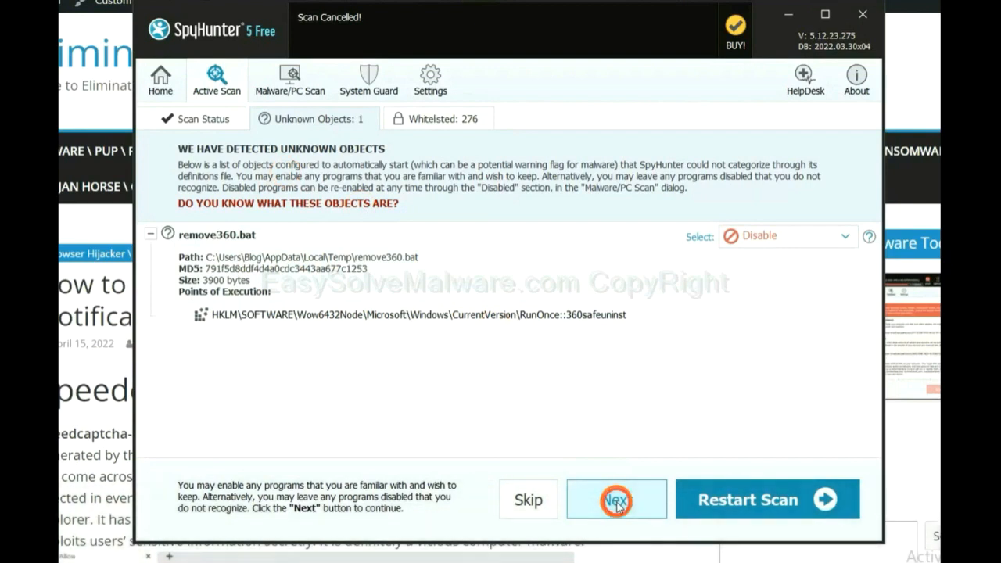
# Step: Proceed past the scan results and choose the 15-day free trial
pyautogui.click(617, 499)
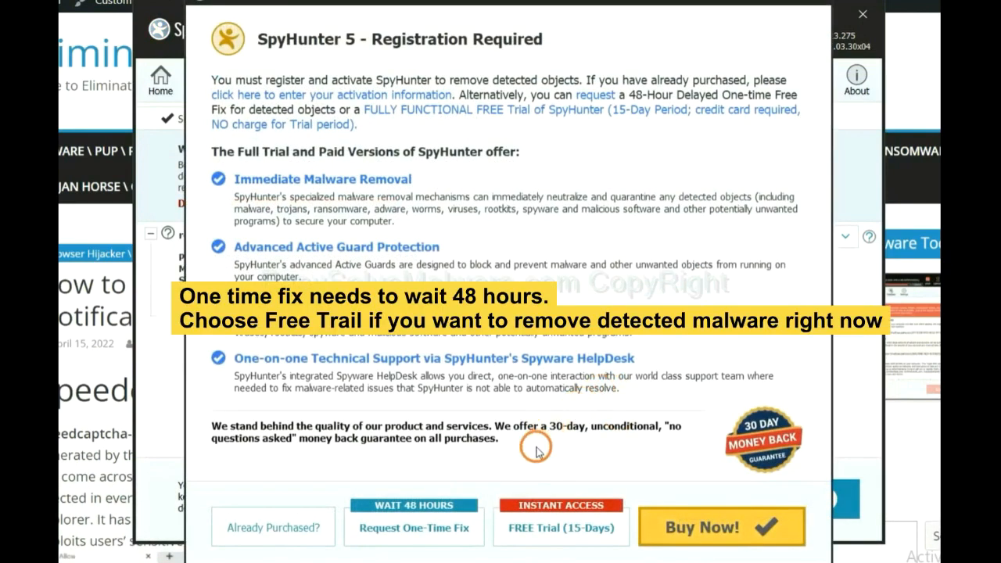
pyautogui.moveTo(546, 473)
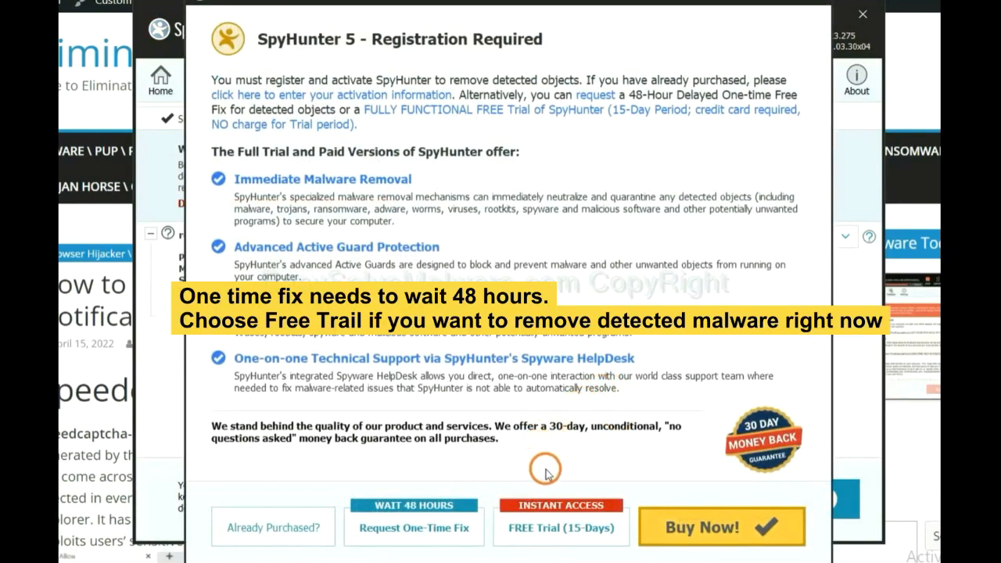
pyautogui.moveTo(457, 504)
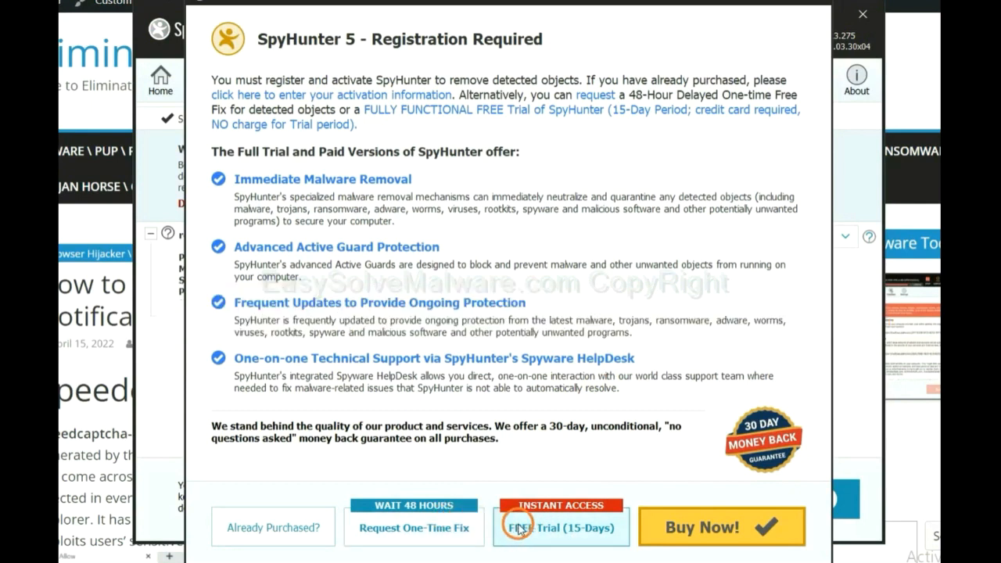
pyautogui.click(863, 14)
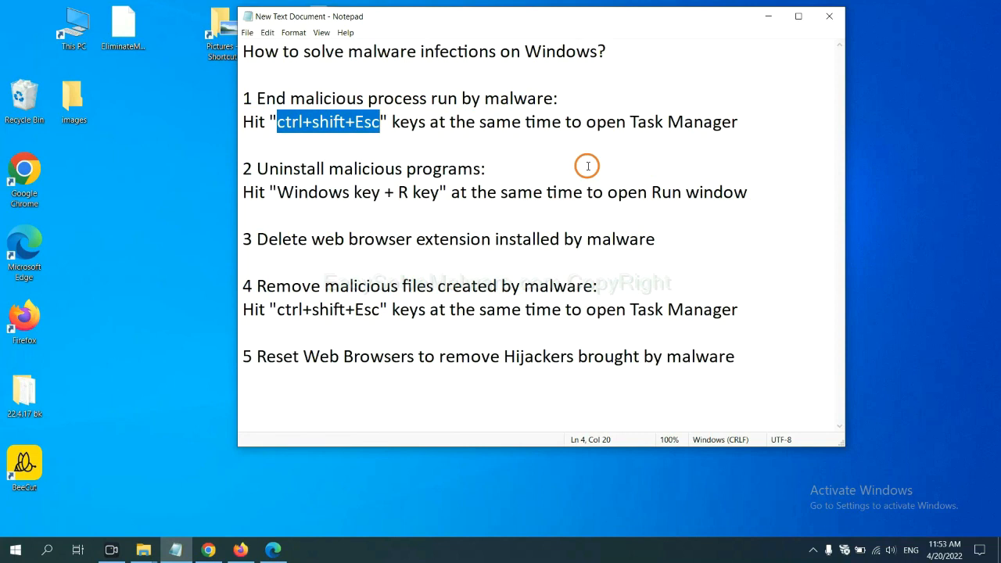
pyautogui.click(357, 122)
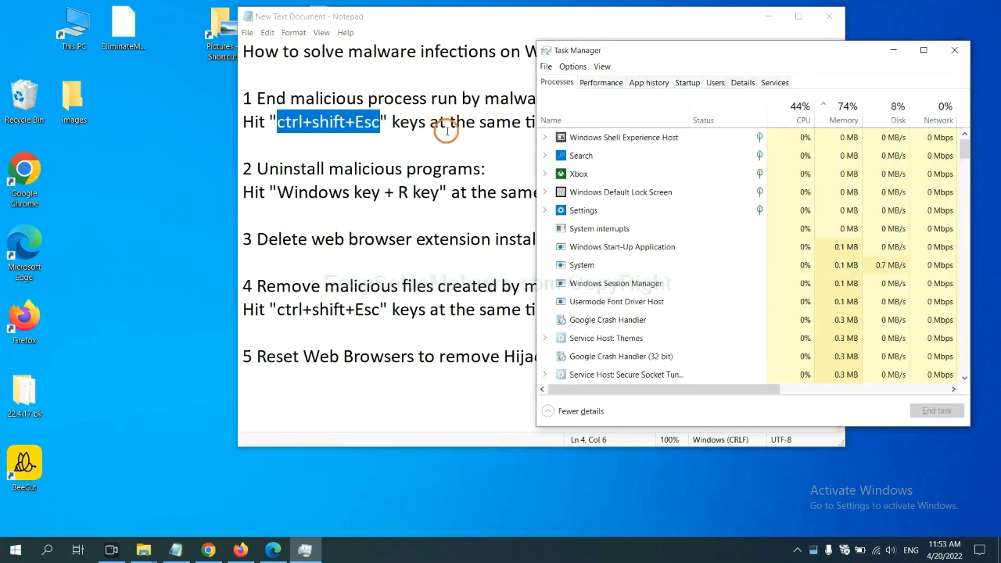
pyautogui.moveTo(629, 264)
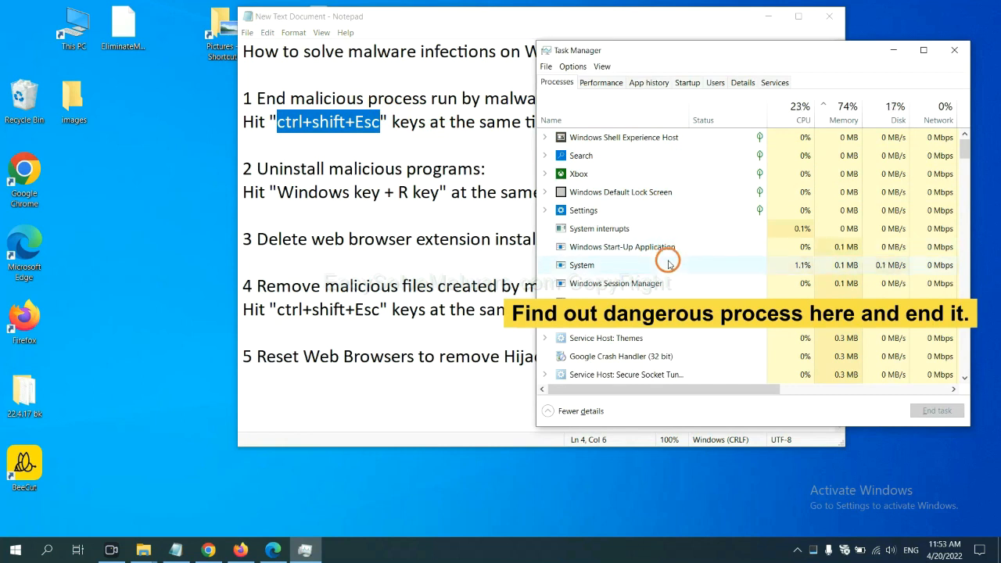
pyautogui.click(582, 264)
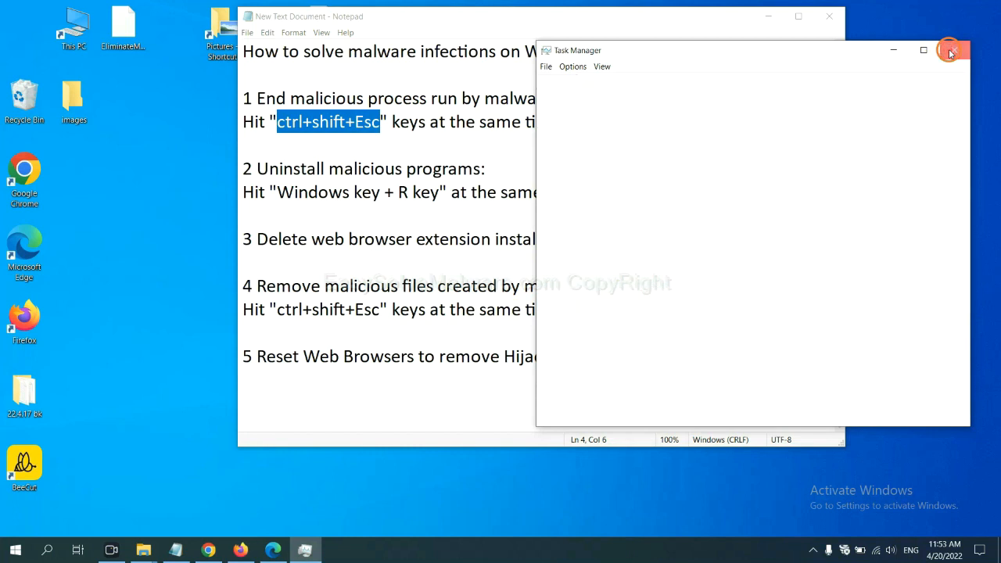
pyautogui.click(951, 51)
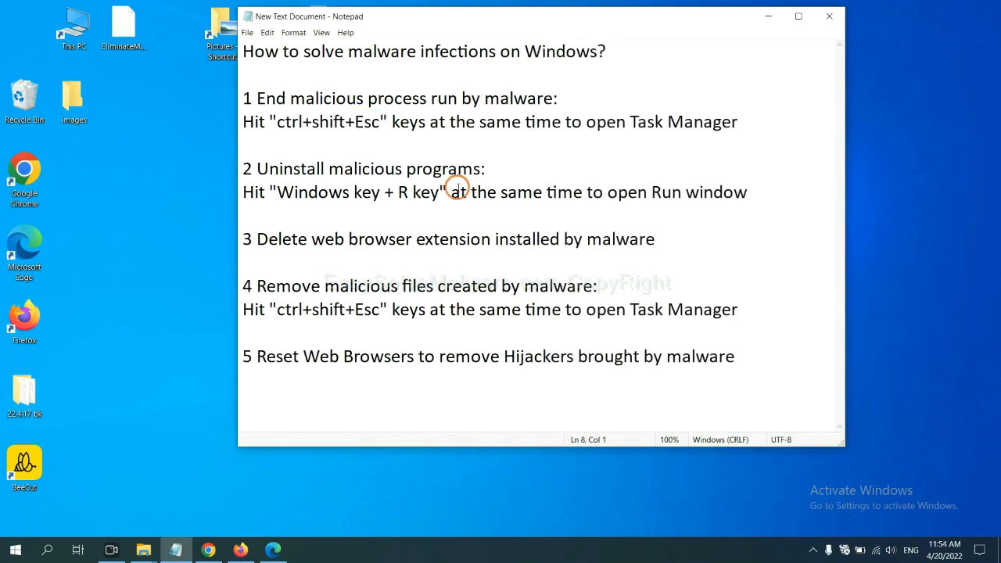
# Step: Launch Control Panel from the Run dialog with the 'control panel' command
pyautogui.click(244, 216)
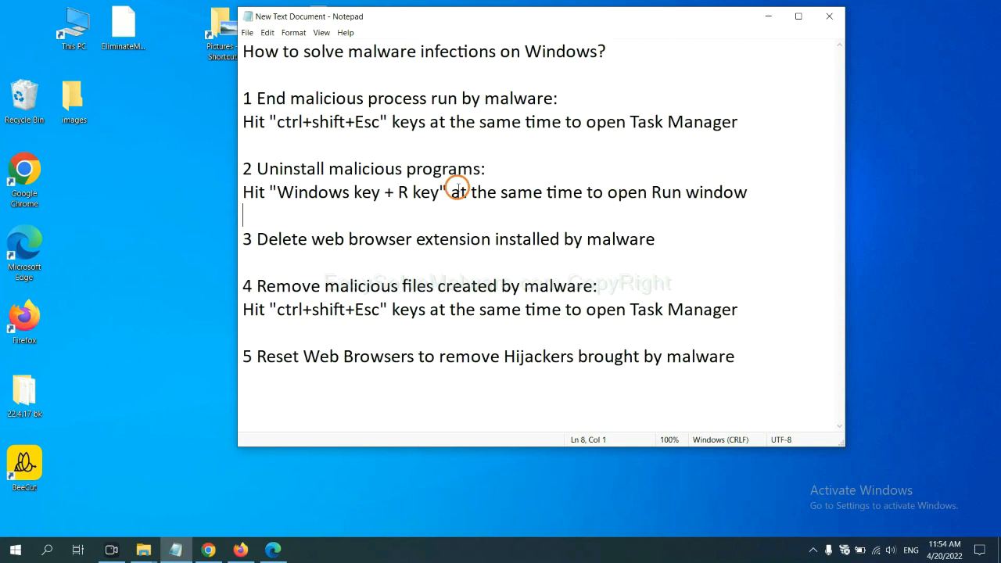
pyautogui.click(273, 193)
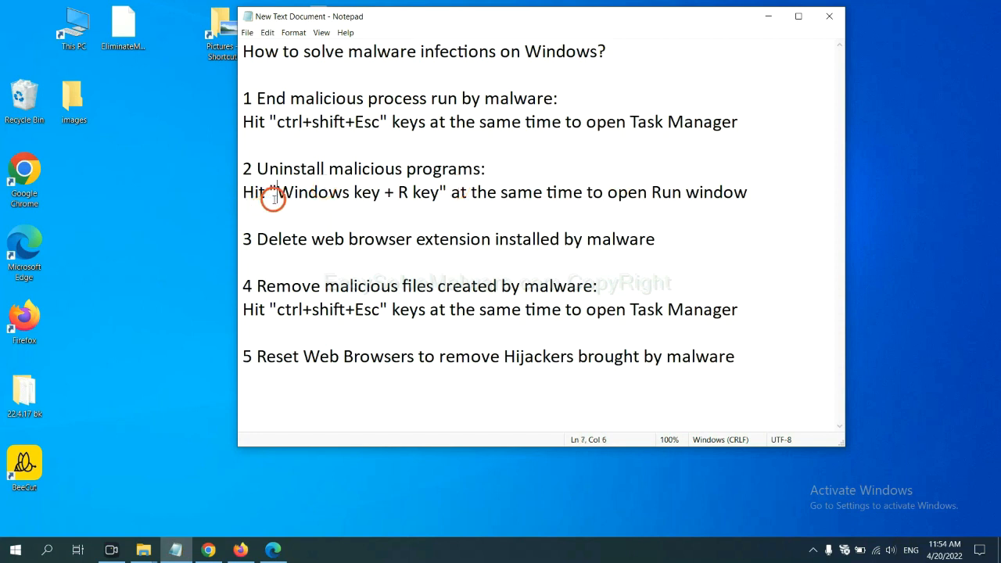
pyautogui.moveTo(276, 191); pyautogui.dragTo(442, 191)
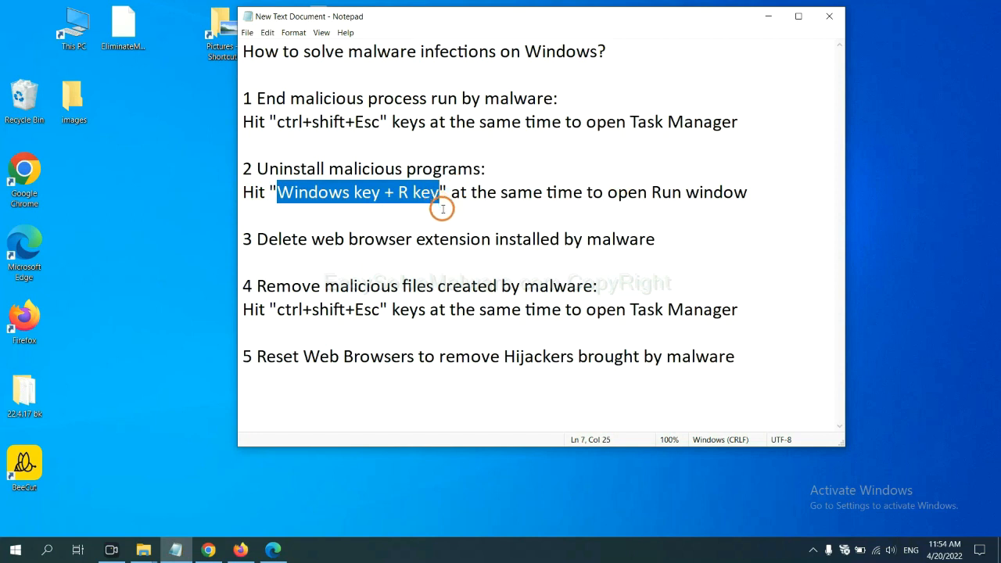
pyautogui.press('win+r')
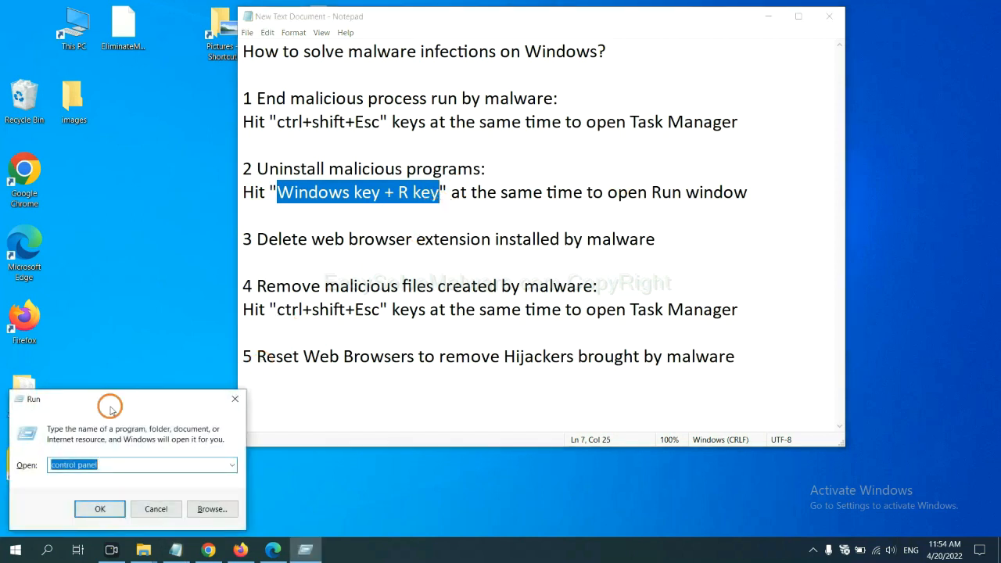
pyautogui.moveTo(110, 399); pyautogui.dragTo(764, 165)
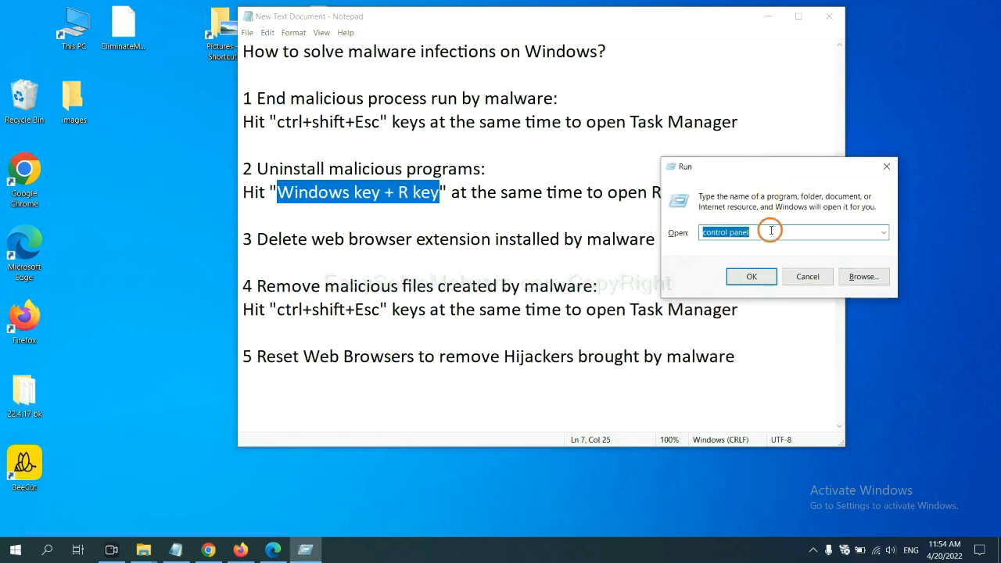
pyautogui.click(770, 232)
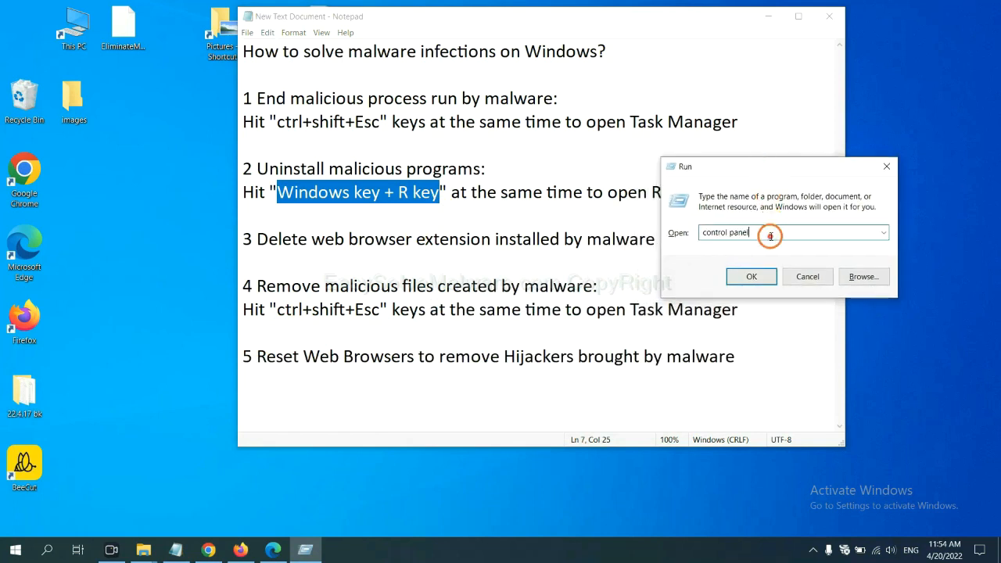
pyautogui.tripleClick(726, 232)
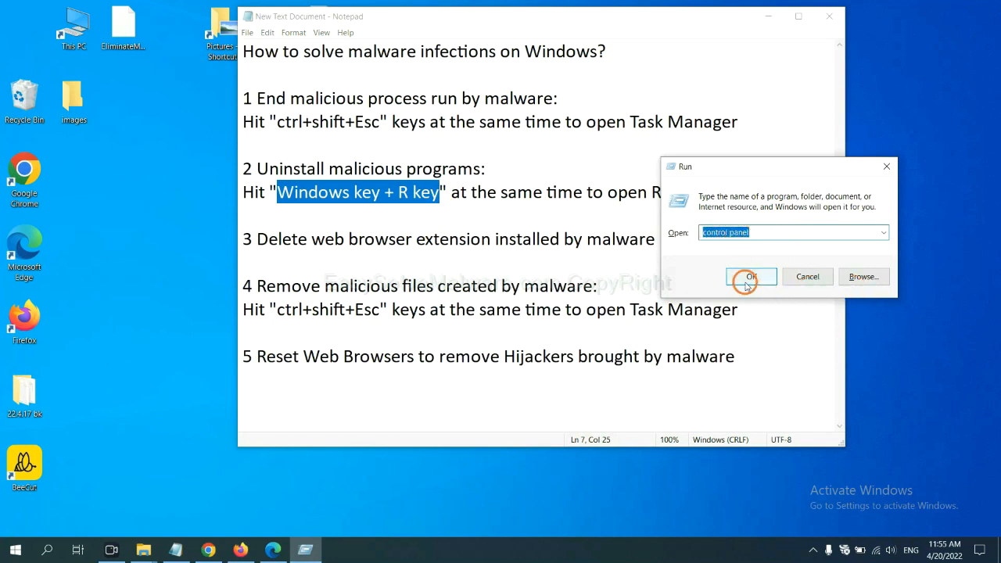
pyautogui.click(751, 275)
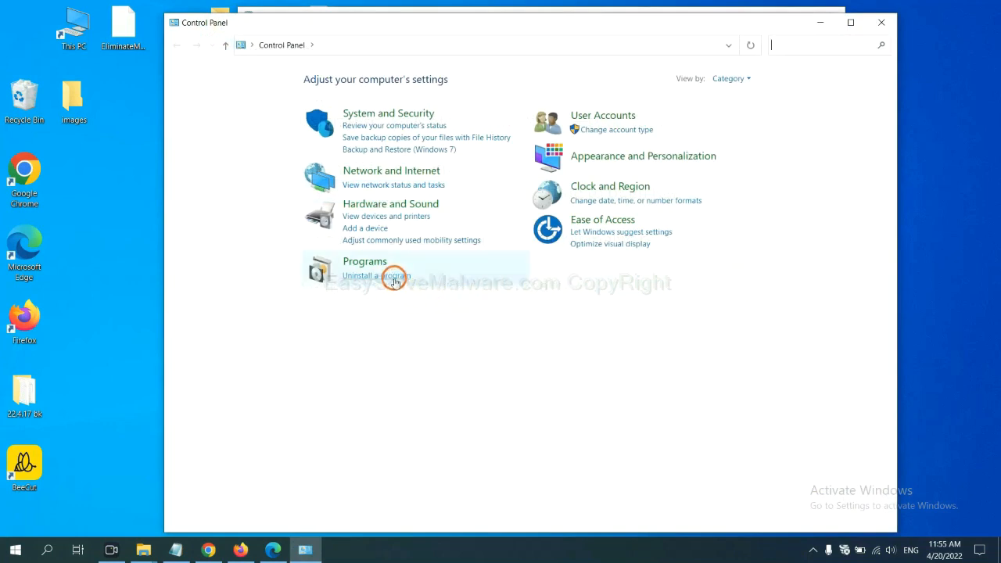
# Step: Select the malicious program in Programs and Features' installed list
pyautogui.click(375, 275)
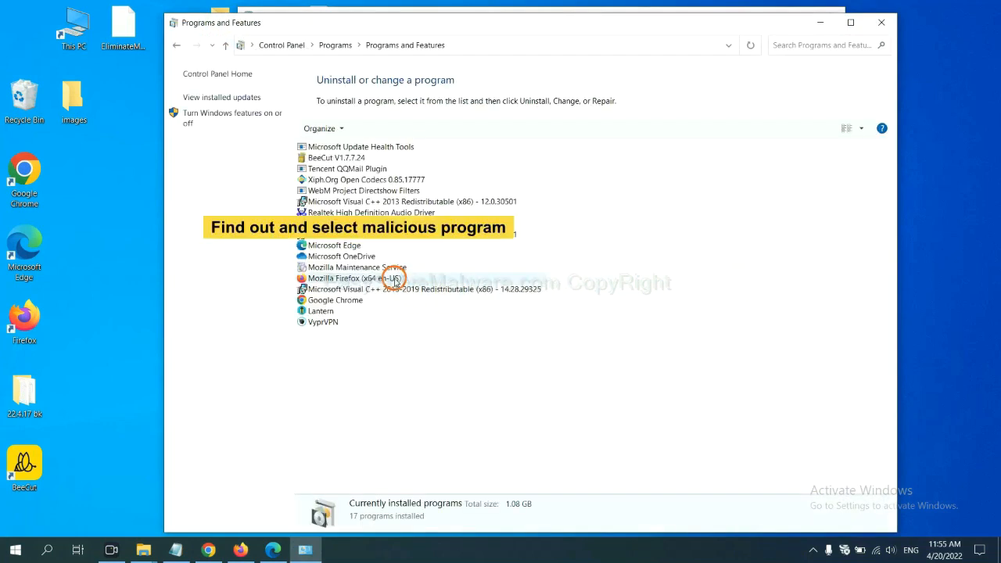
pyautogui.moveTo(593, 225)
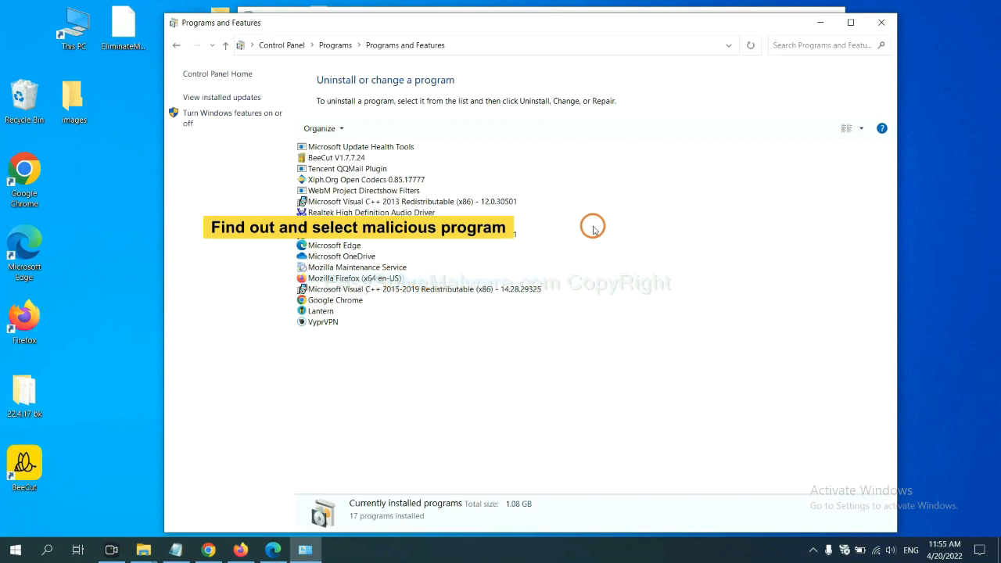
pyautogui.moveTo(599, 218)
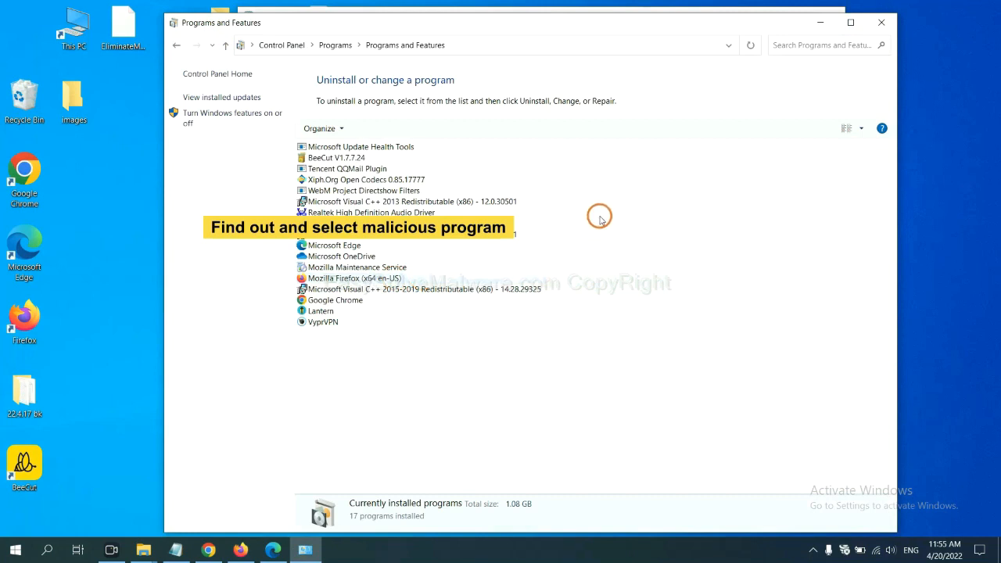
pyautogui.moveTo(607, 213)
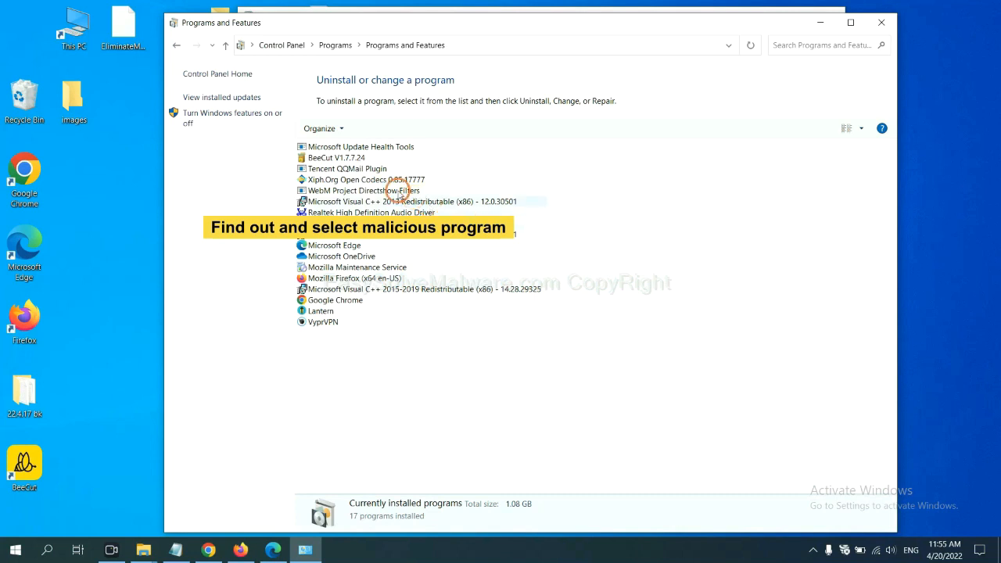
pyautogui.click(366, 178)
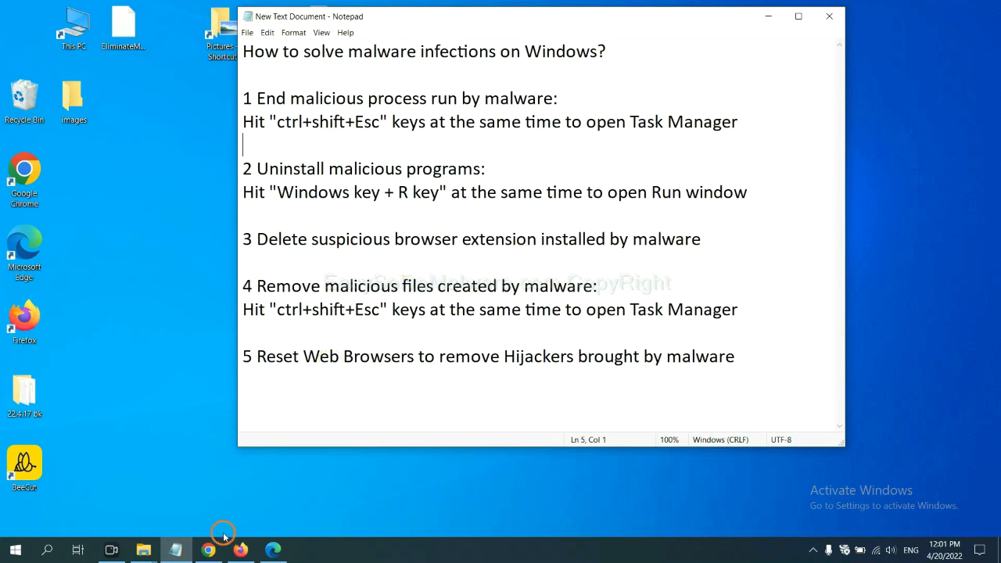
# Step: Go to Chrome's installed extensions via More tools
pyautogui.click(206, 551)
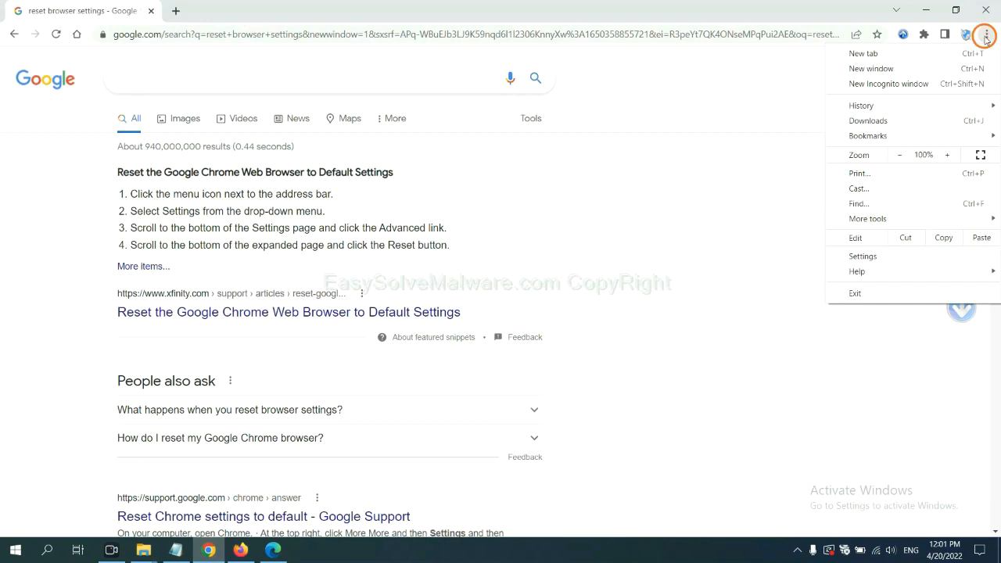
pyautogui.click(867, 219)
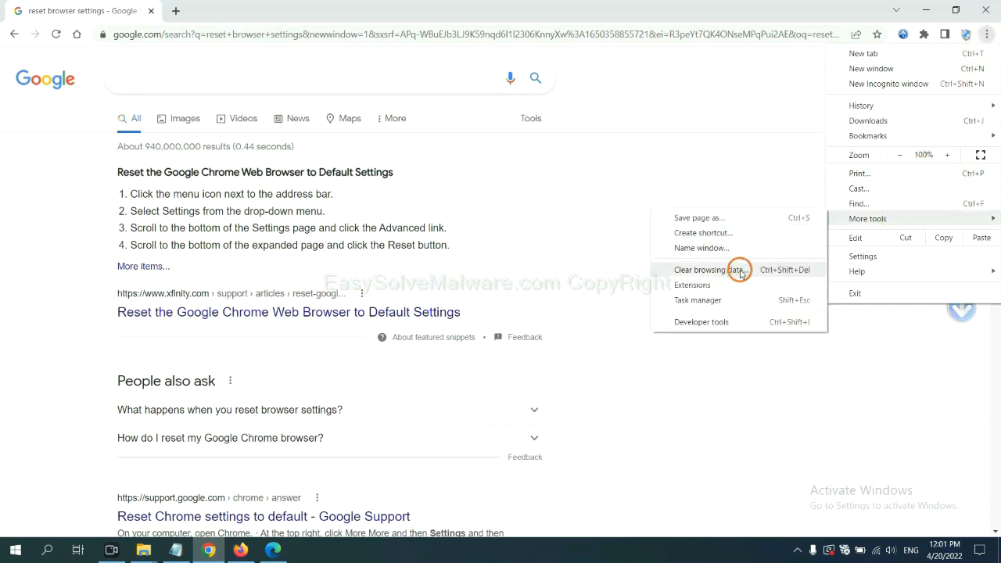
pyautogui.click(691, 284)
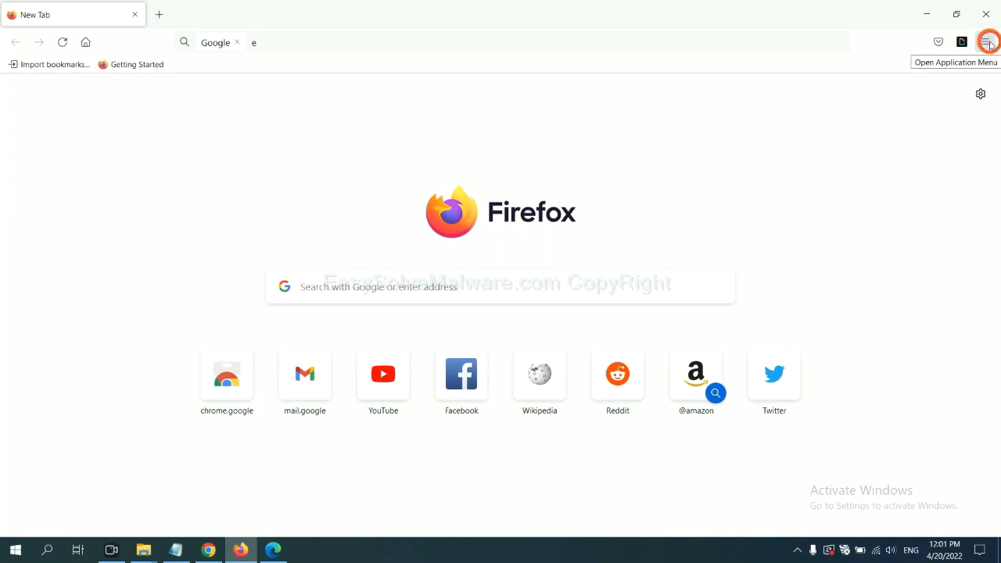
# Step: Open Firefox's Add-ons Manager and the options for GIPHY for Firefox
pyautogui.click(985, 42)
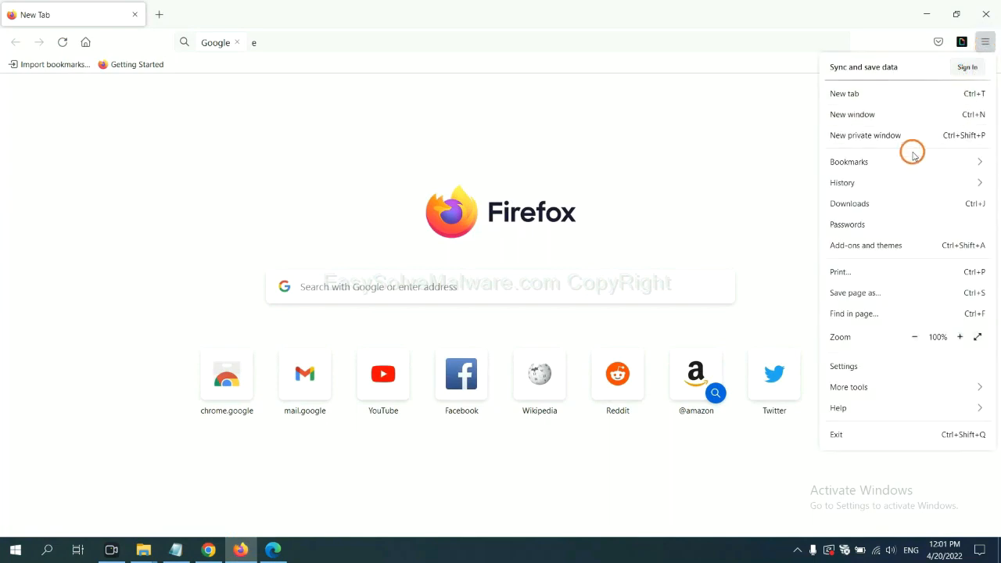
pyautogui.moveTo(873, 250)
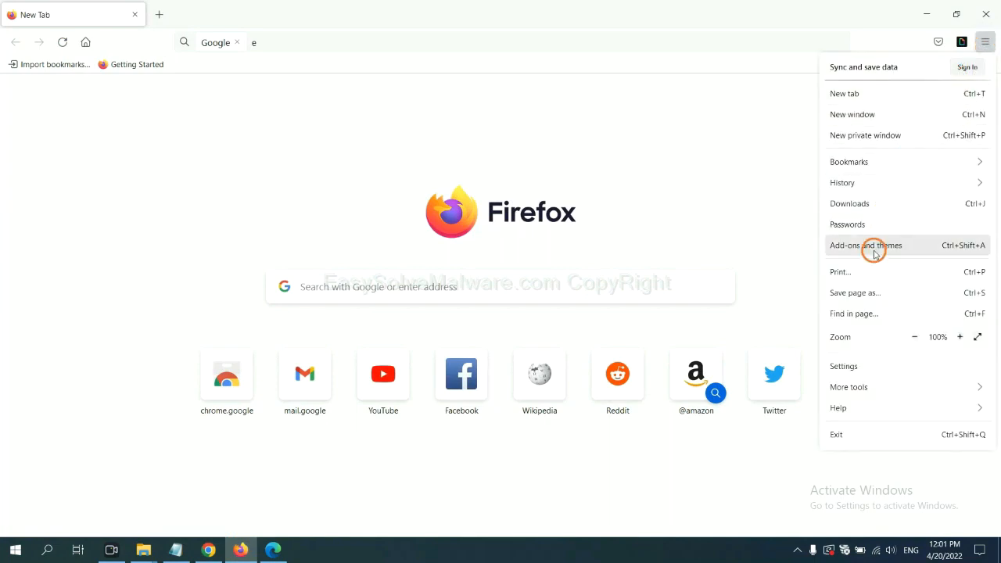
pyautogui.click(865, 244)
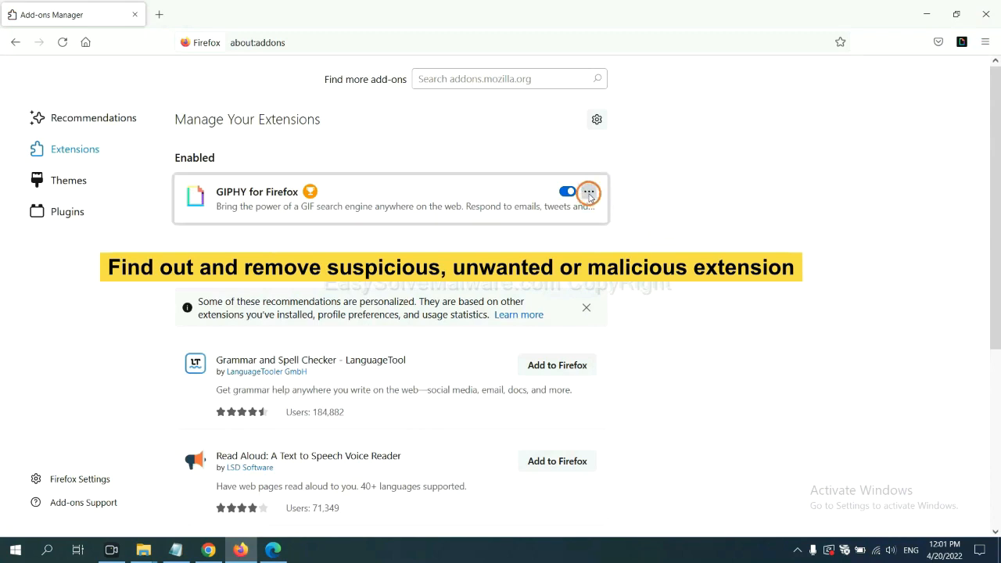
pyautogui.click(588, 191)
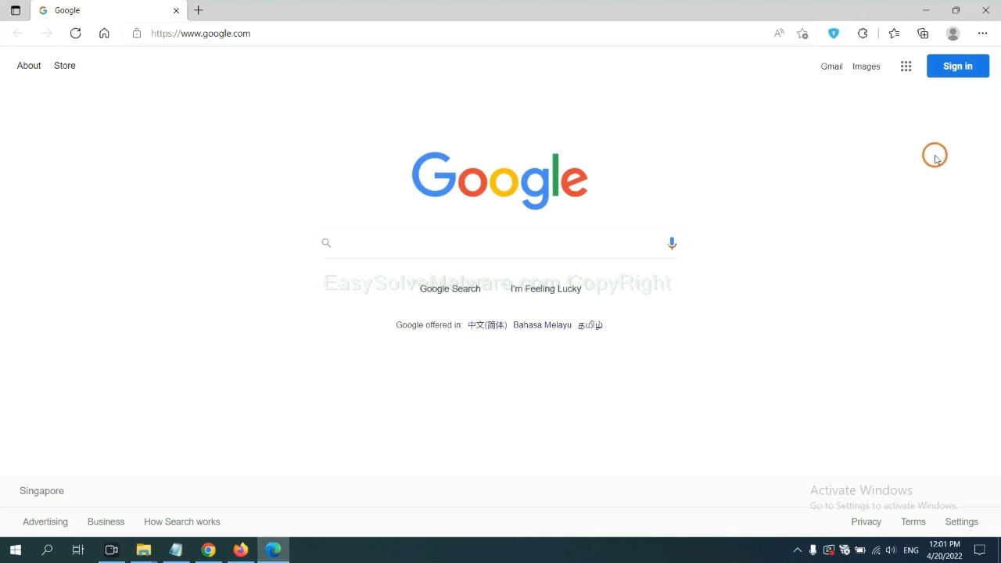
# Step: Remove the ArcVpn Free Fast VPN Proxy extension from Edge's extensions page
pyautogui.click(983, 33)
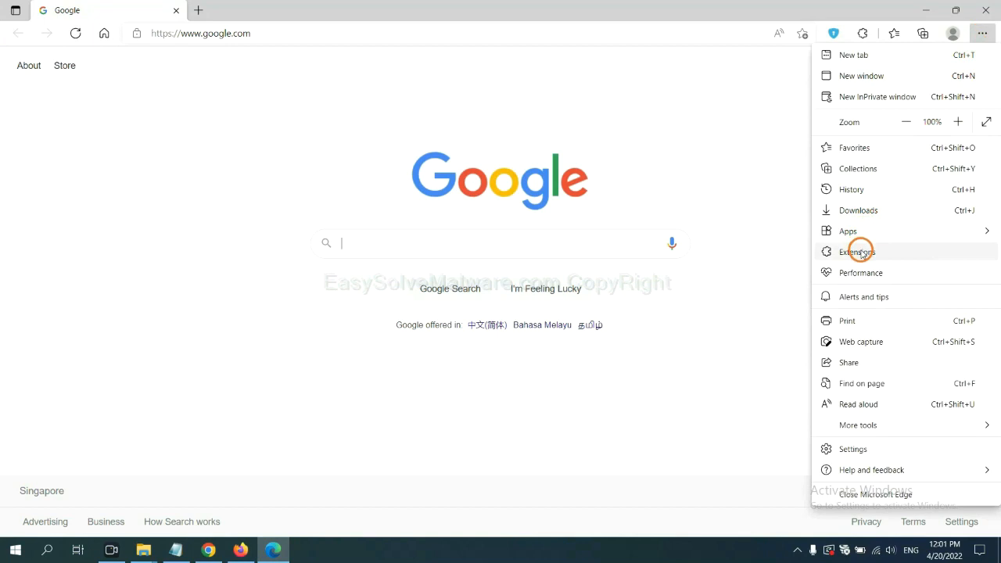
pyautogui.click(859, 252)
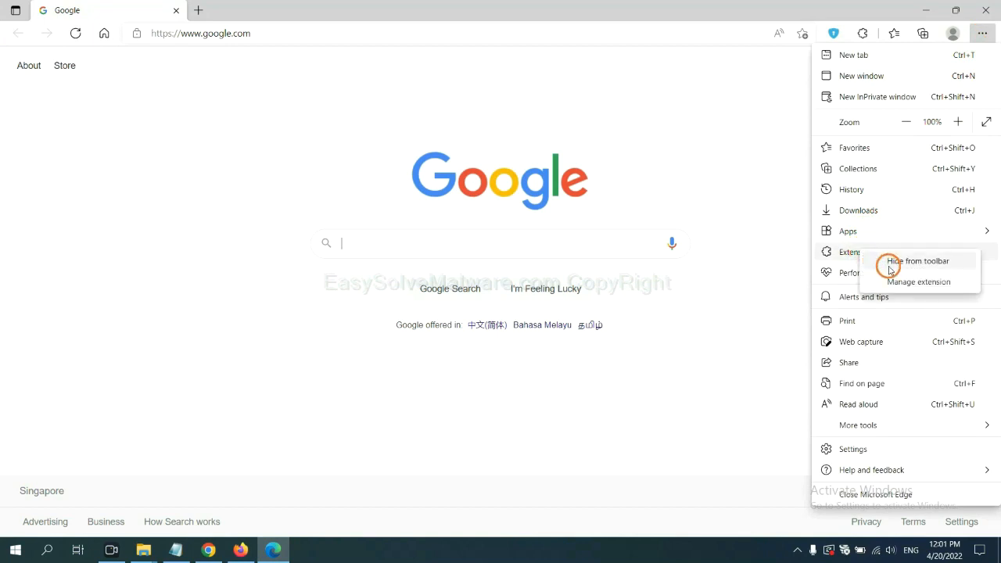
pyautogui.moveTo(898, 281)
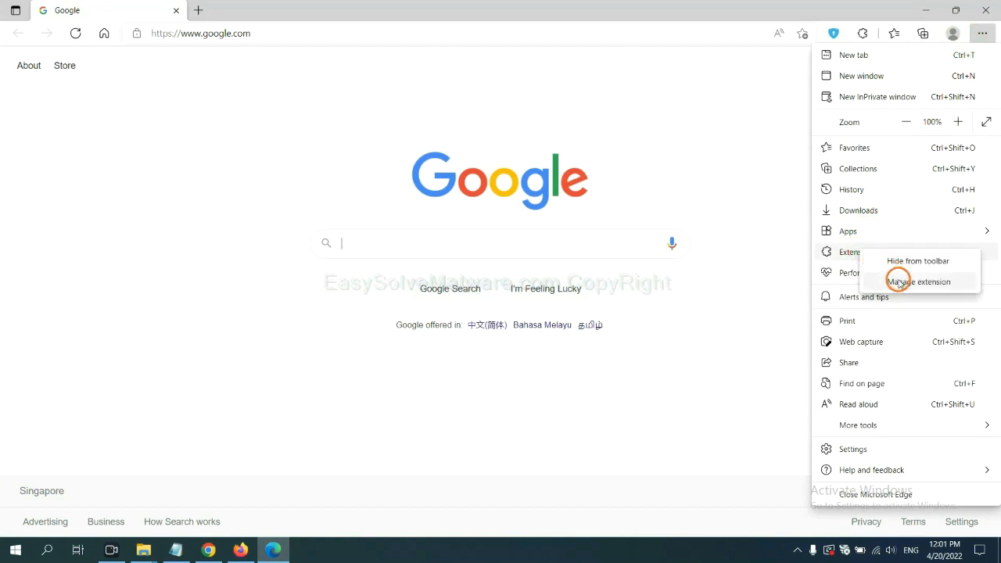
pyautogui.click(918, 281)
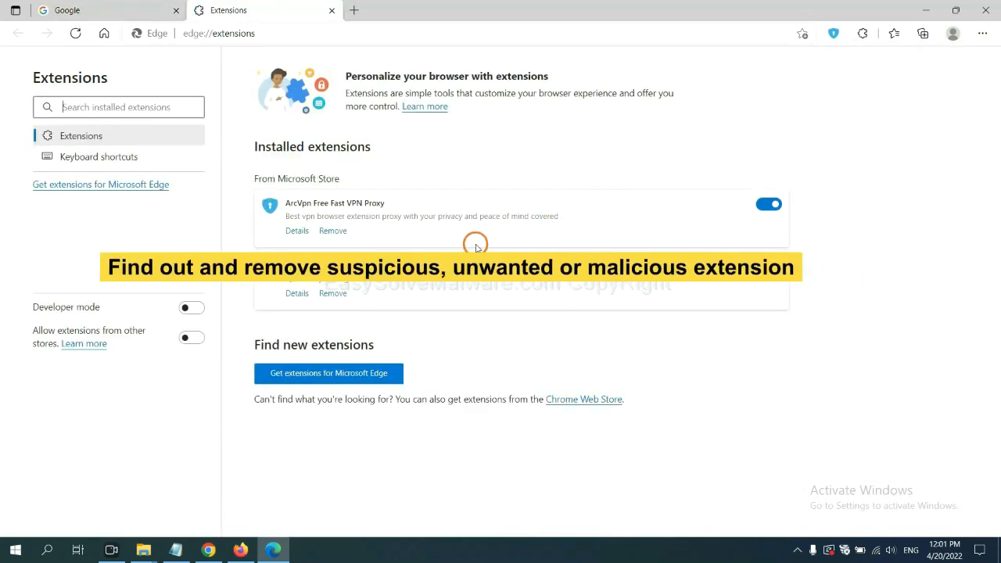
pyautogui.moveTo(414, 245)
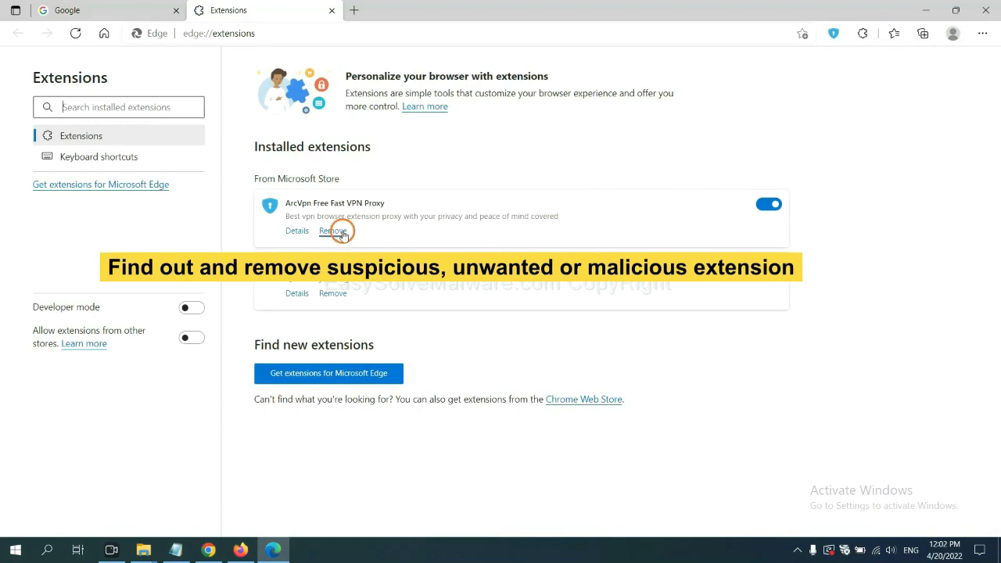
pyautogui.click(332, 232)
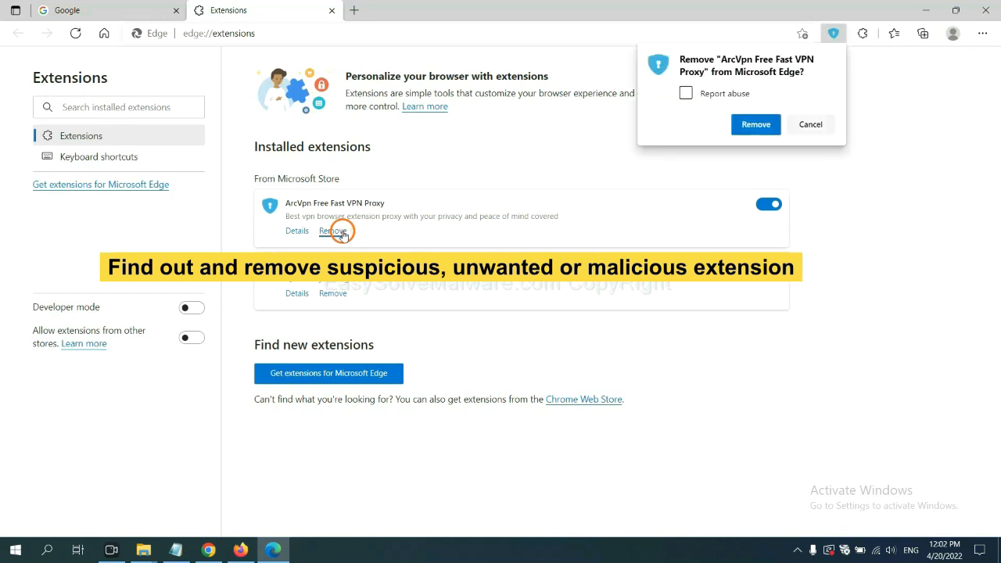
pyautogui.click(754, 126)
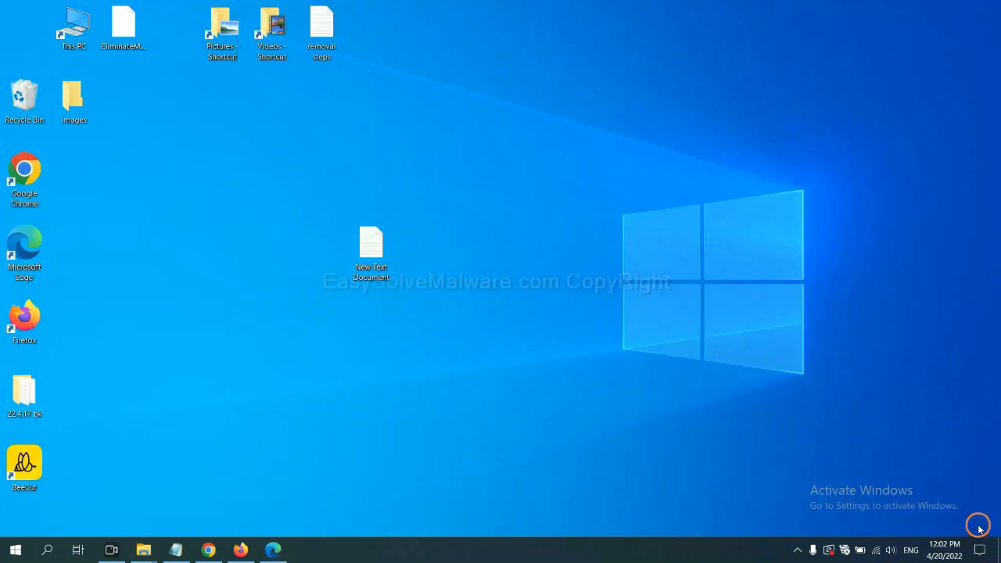
# Step: Return to the removal notes and launch Registry Editor via Run with regedit
pyautogui.doubleClick(370, 247)
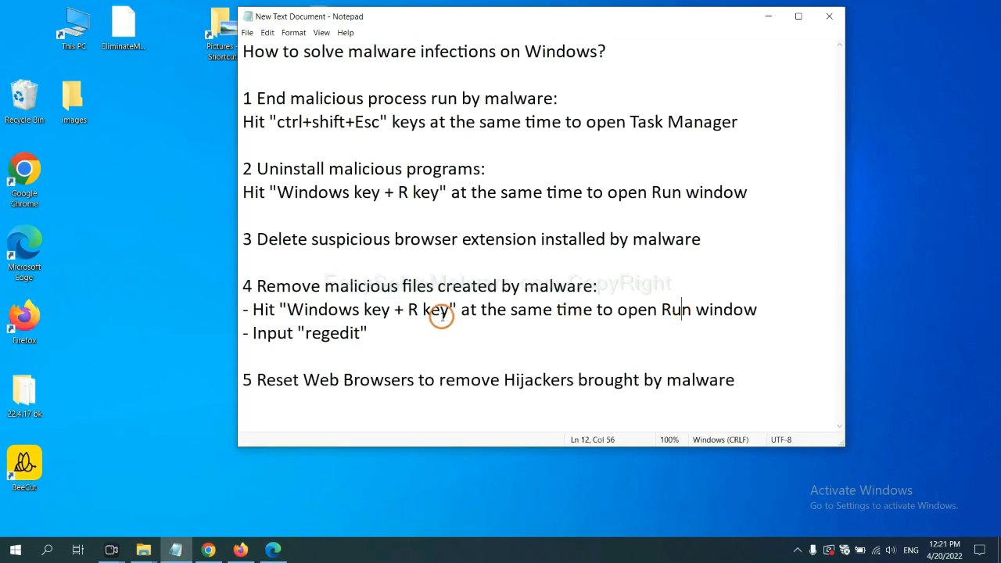
pyautogui.moveTo(363, 290)
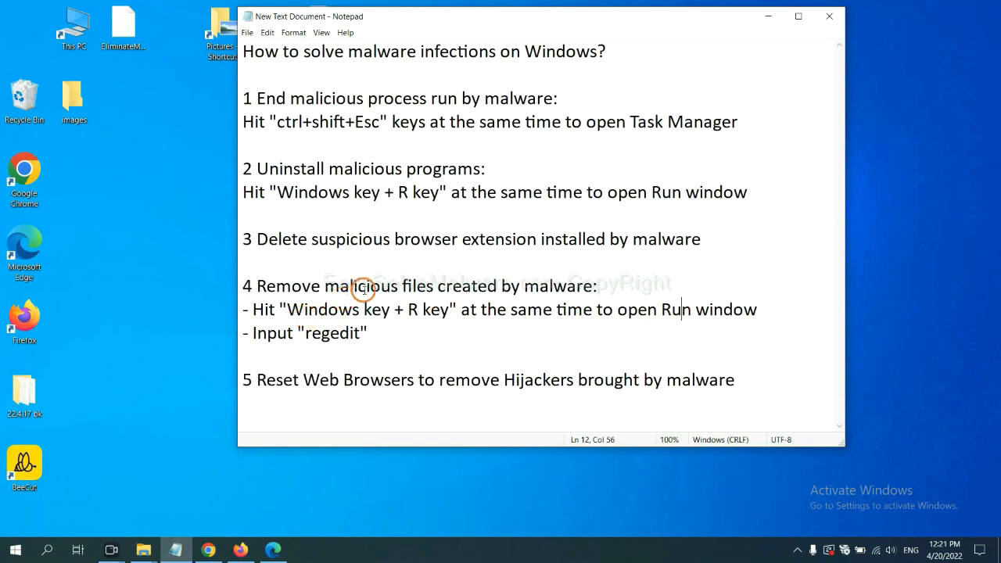
pyautogui.moveTo(435, 286)
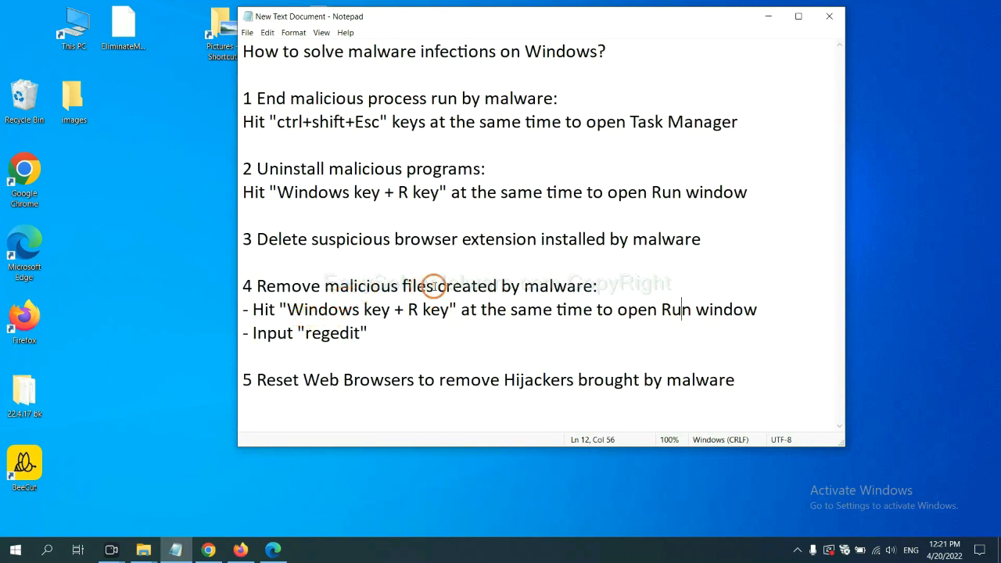
pyautogui.moveTo(269, 310)
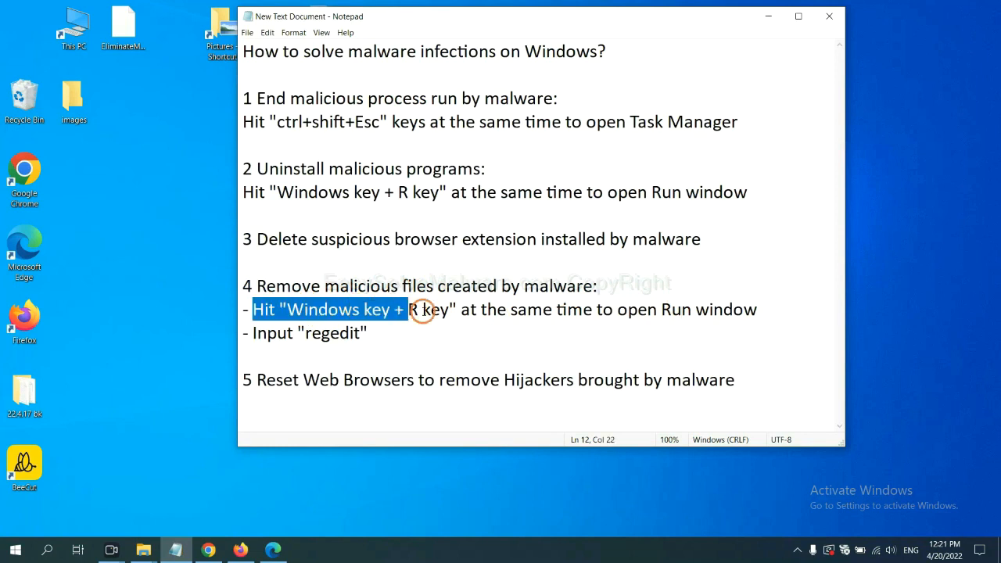
pyautogui.click(582, 310)
pyautogui.write('regedit')
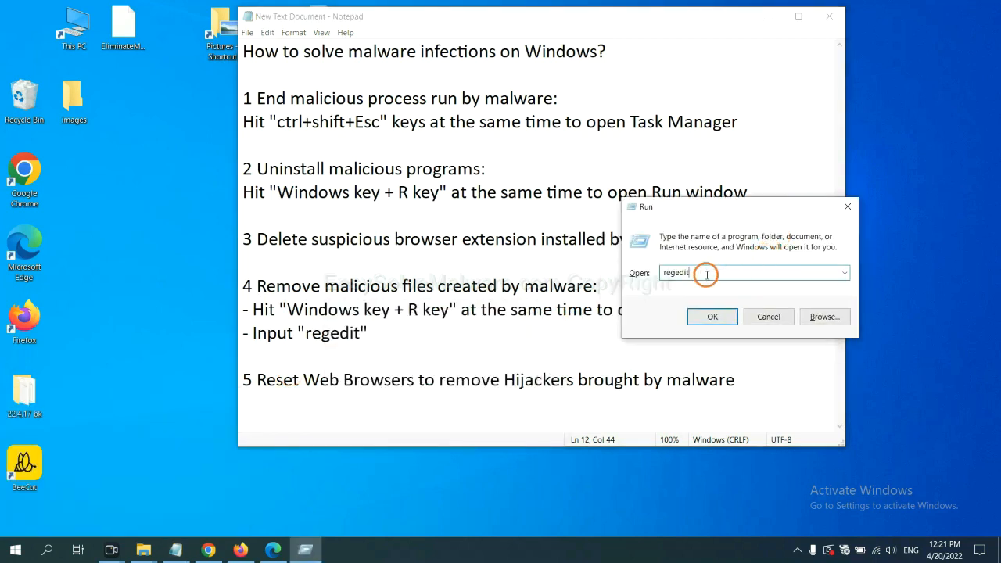
pyautogui.moveTo(701, 301)
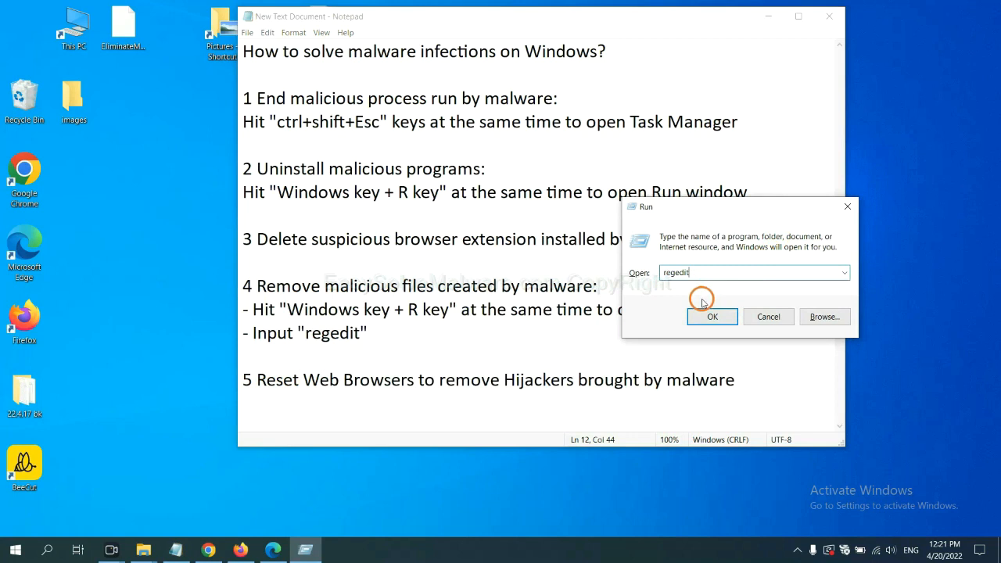
pyautogui.click(712, 316)
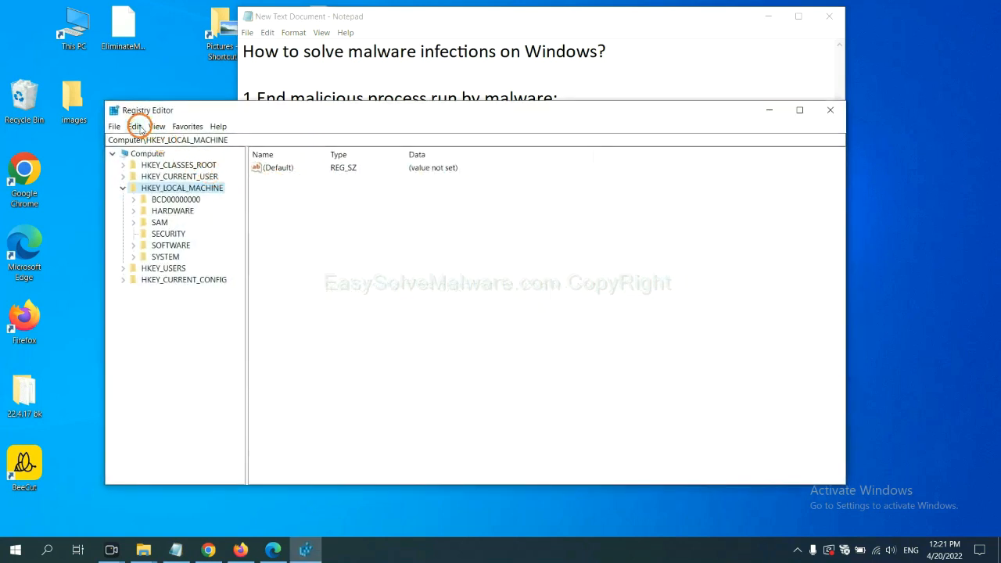
# Step: Search the registry via Edit > Find for entries matching the malware's name
pyautogui.click(134, 125)
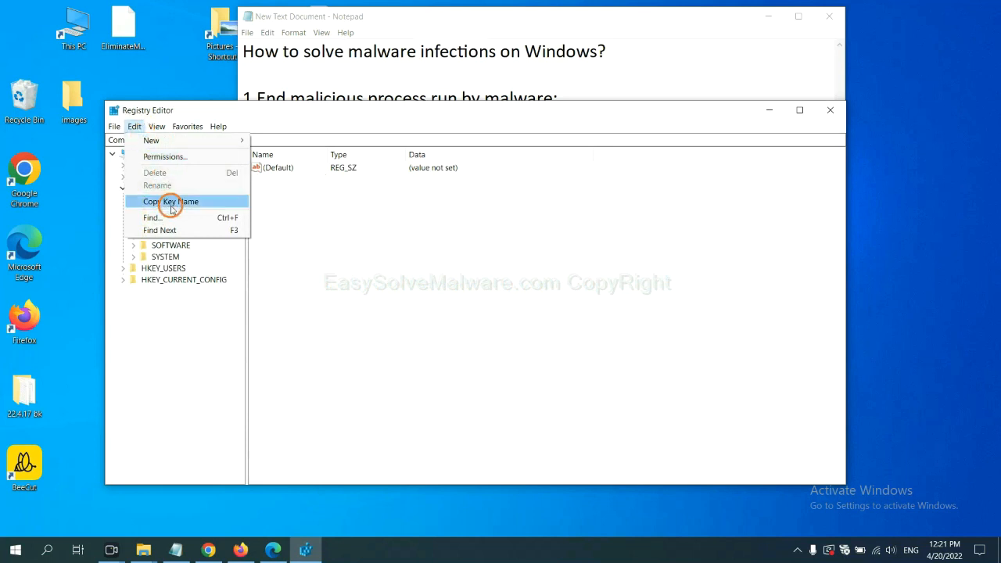
pyautogui.moveTo(175, 218)
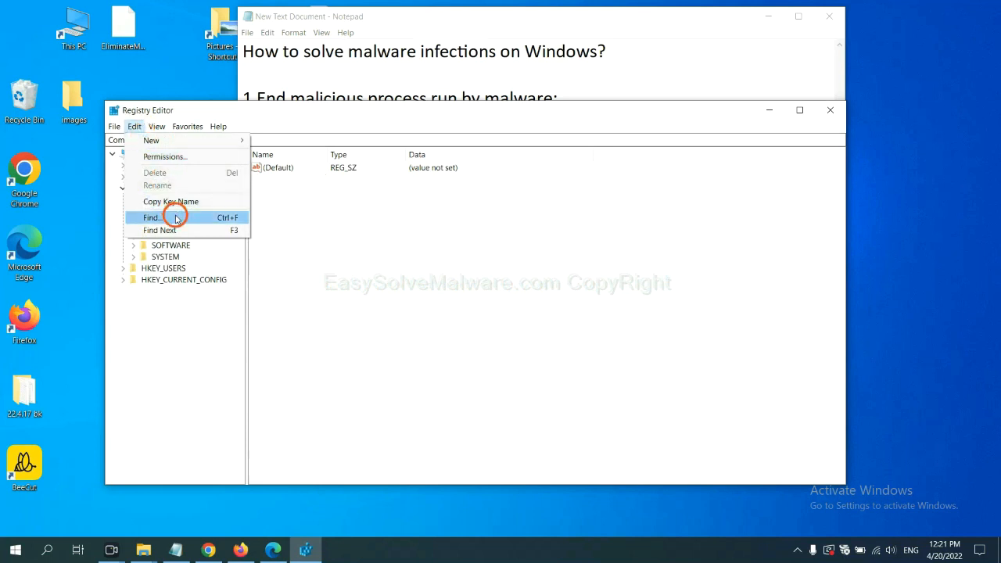
pyautogui.click(152, 217)
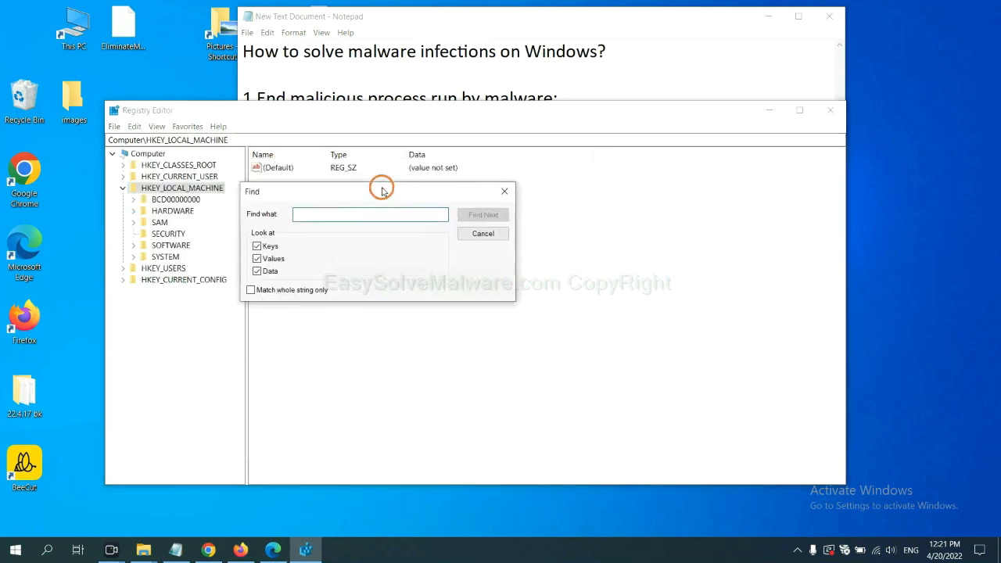
pyautogui.click(367, 213)
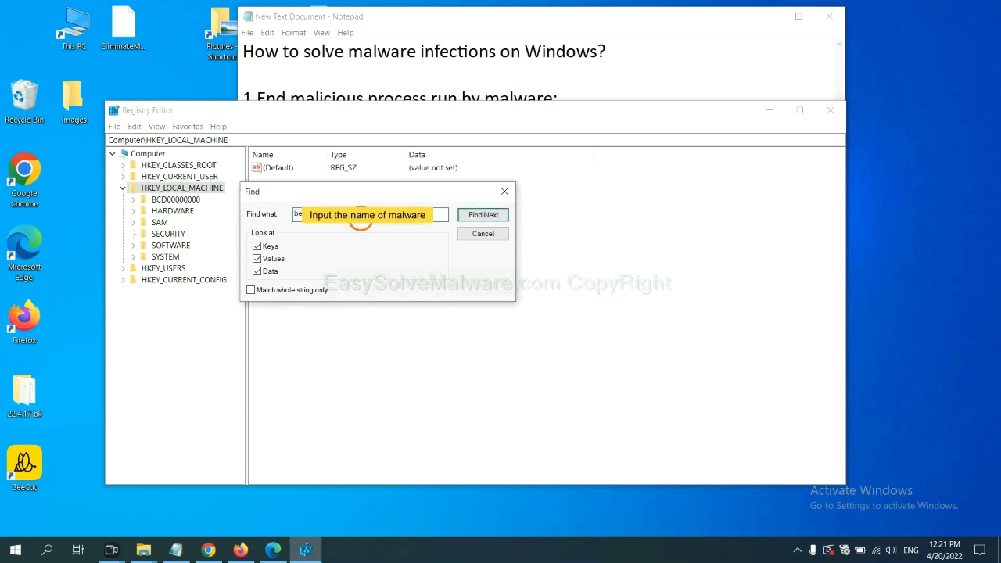
pyautogui.click(482, 214)
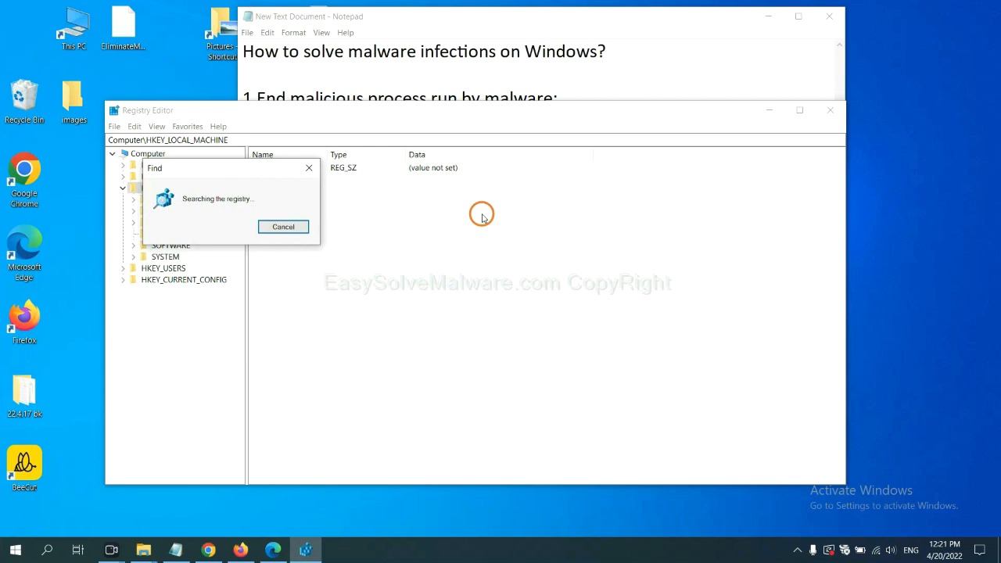
pyautogui.moveTo(294, 160)
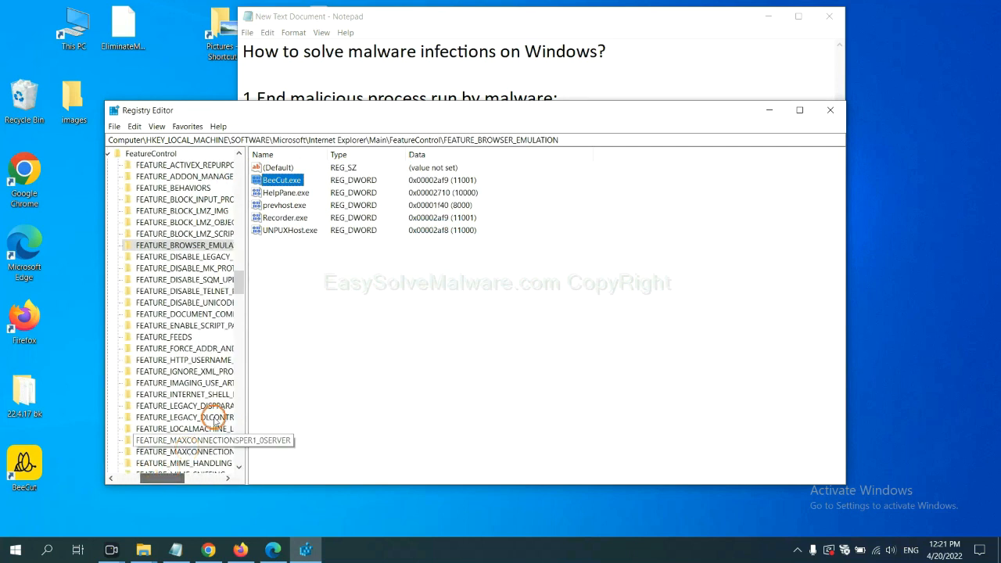
pyautogui.moveTo(274, 320)
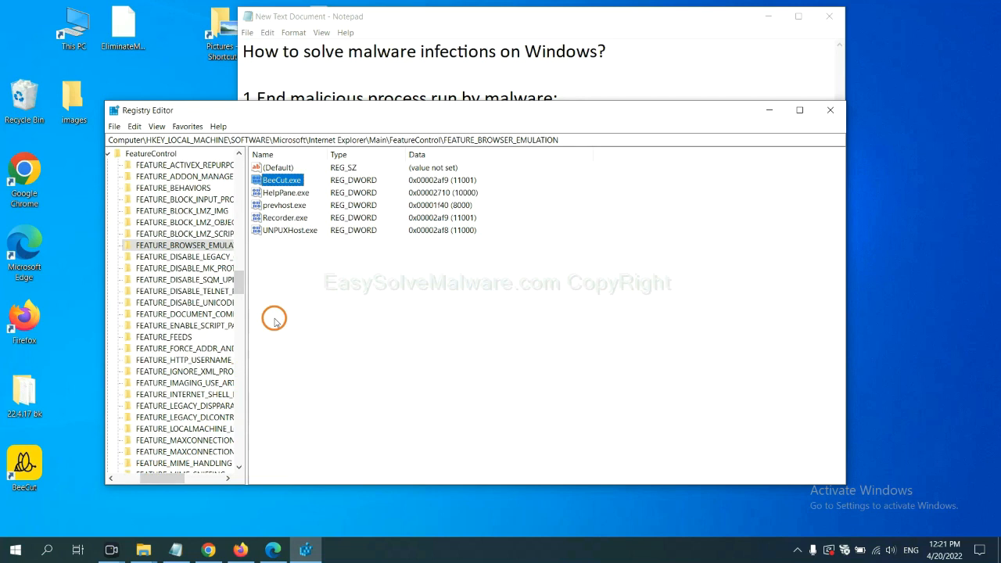
pyautogui.moveTo(228, 253)
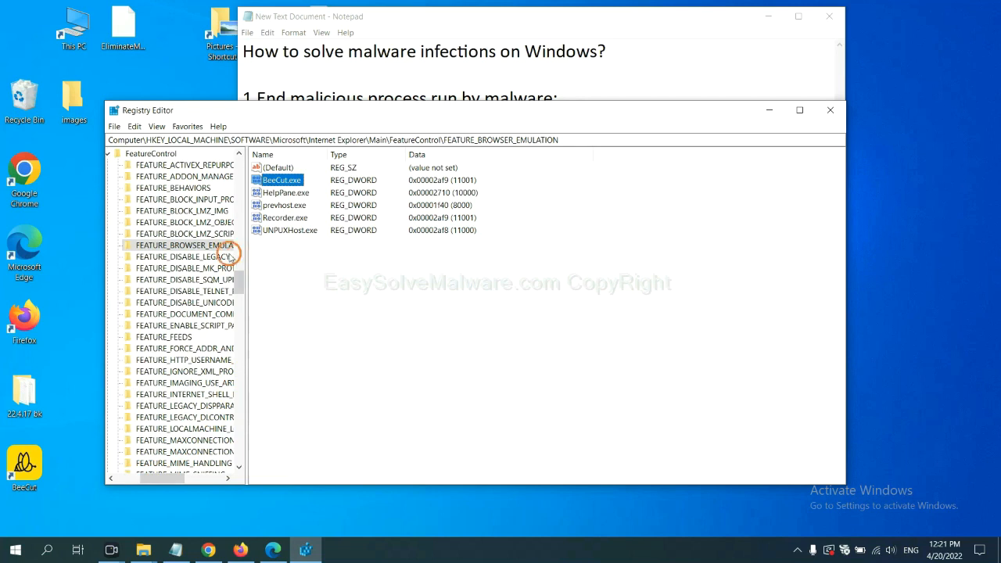
pyautogui.rightClick(184, 244)
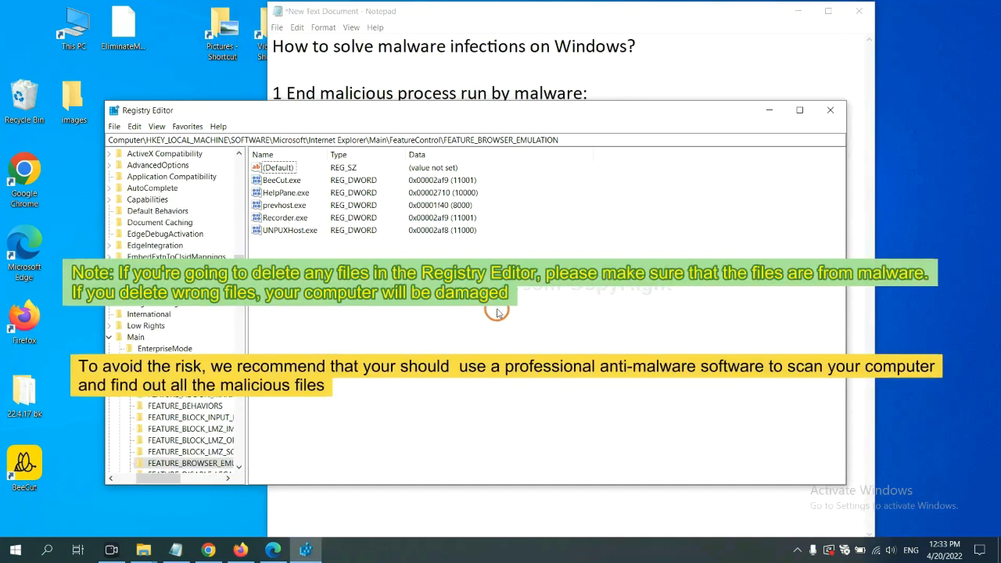
pyautogui.moveTo(477, 316)
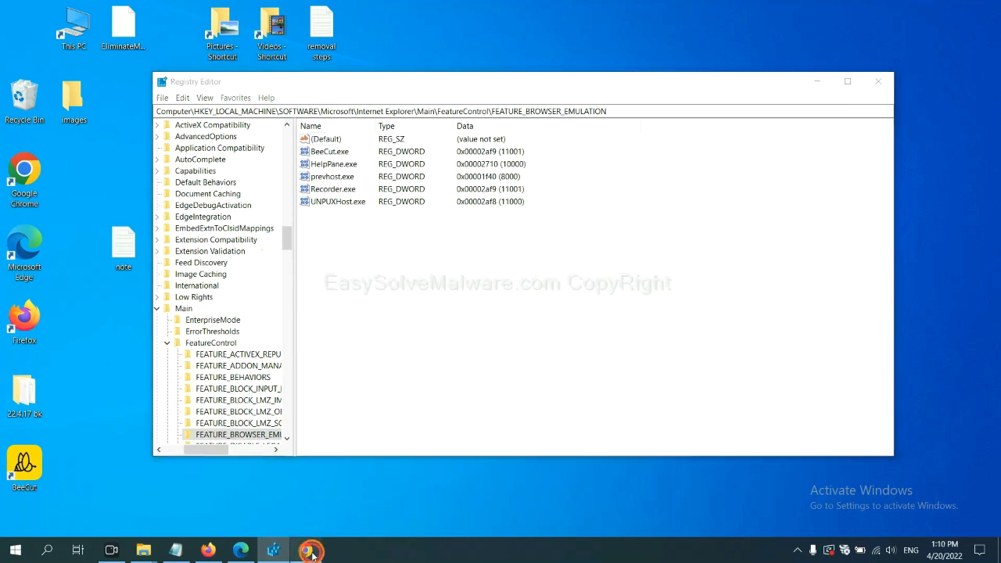
# Step: Switch to Chrome and scroll the easysolvemalware.com guide down to its Quick Menu
pyautogui.click(310, 551)
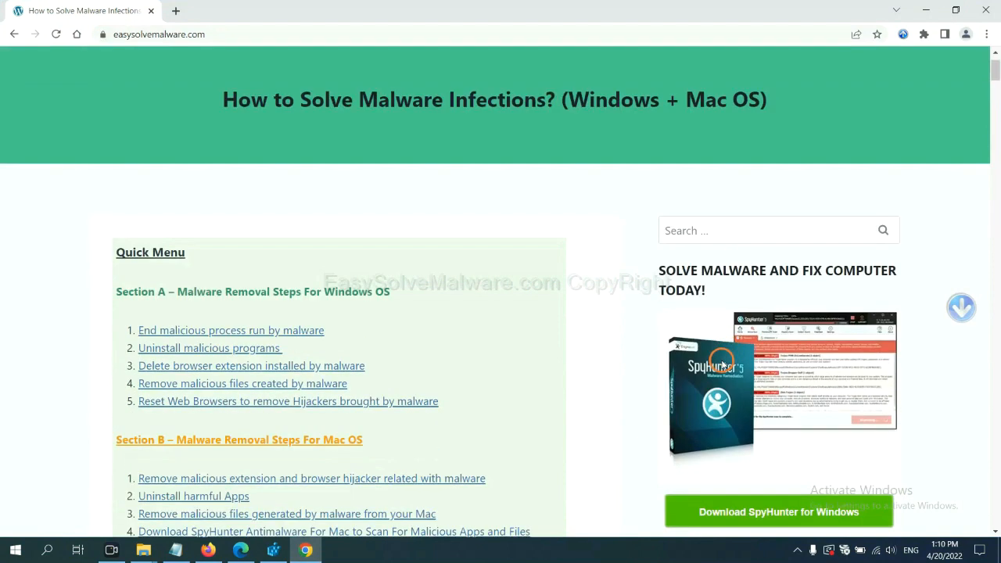
pyautogui.scroll(3)
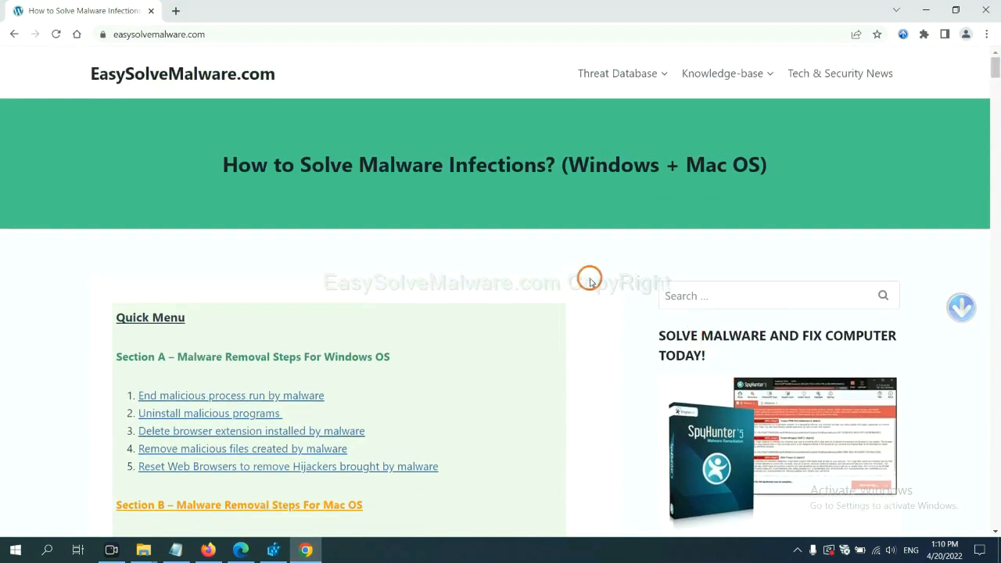
pyautogui.moveTo(280, 82)
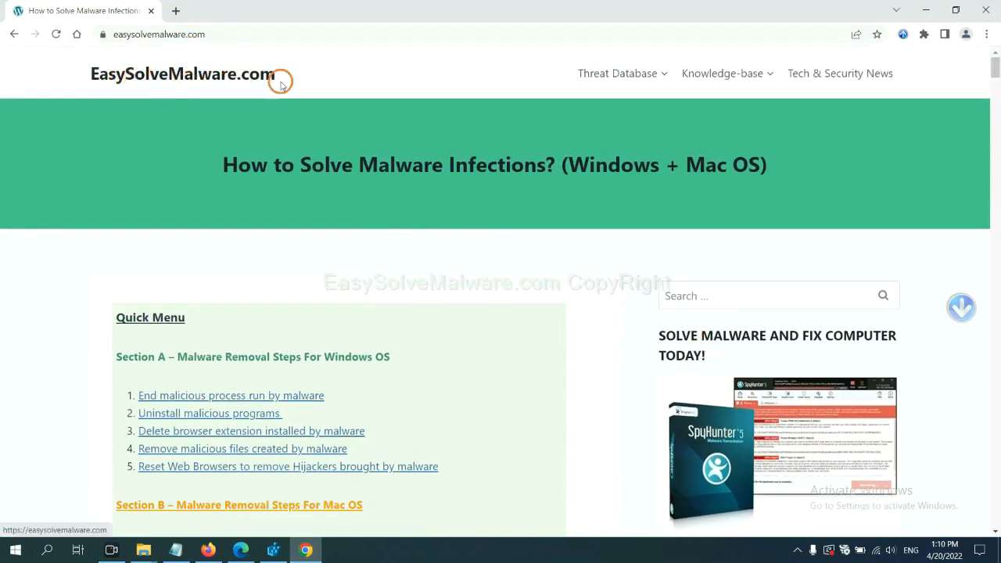
pyautogui.scroll(-3)
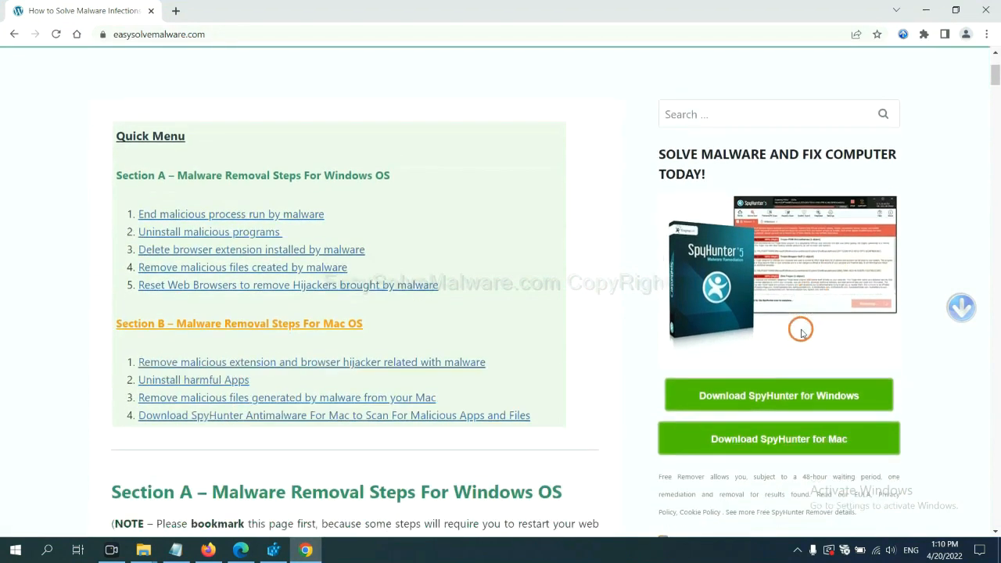
pyautogui.scroll(-3)
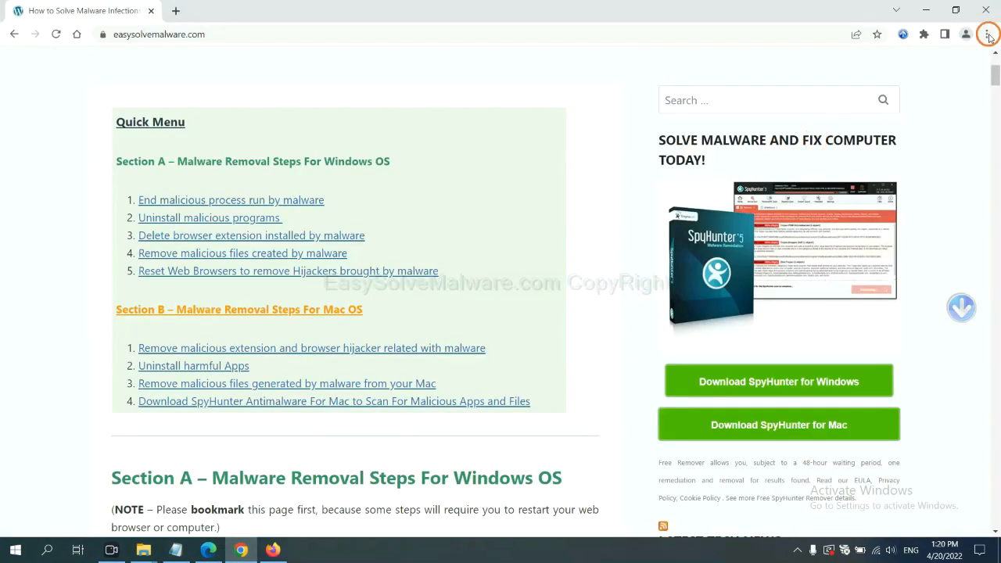
# Step: In Chrome Settings, search 'reset' to reach Restore settings to their original defaults
pyautogui.click(988, 34)
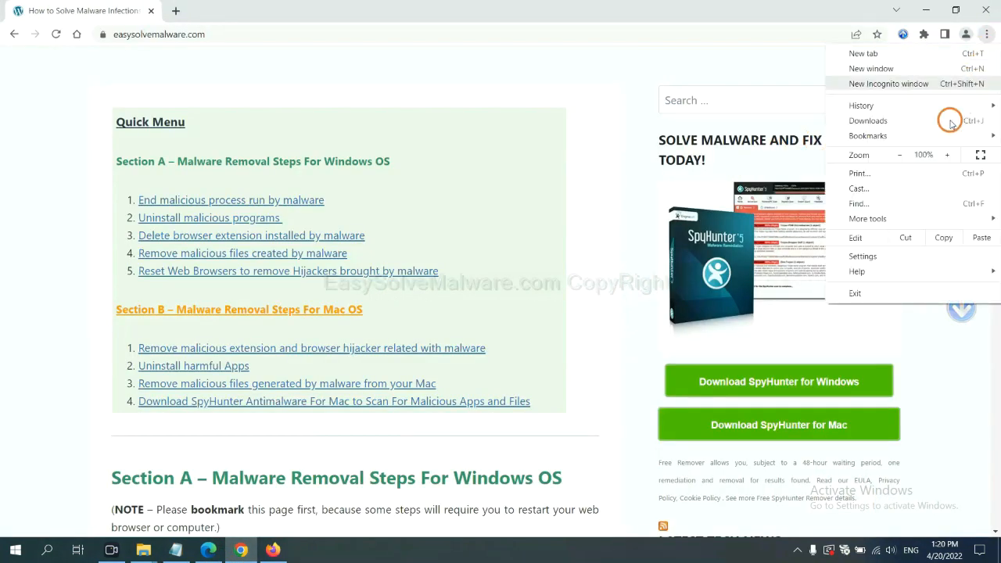
pyautogui.click(863, 257)
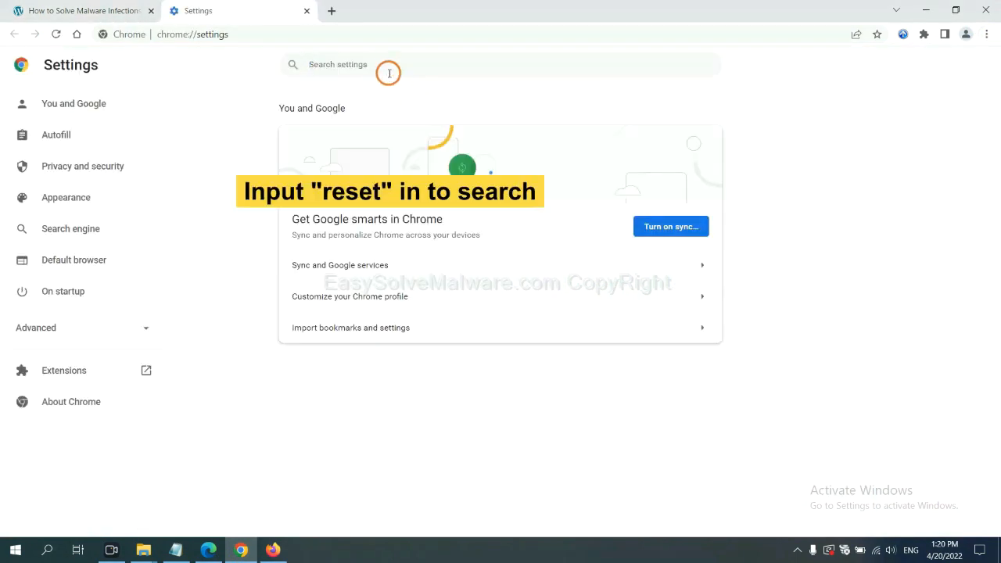
pyautogui.write('reset')
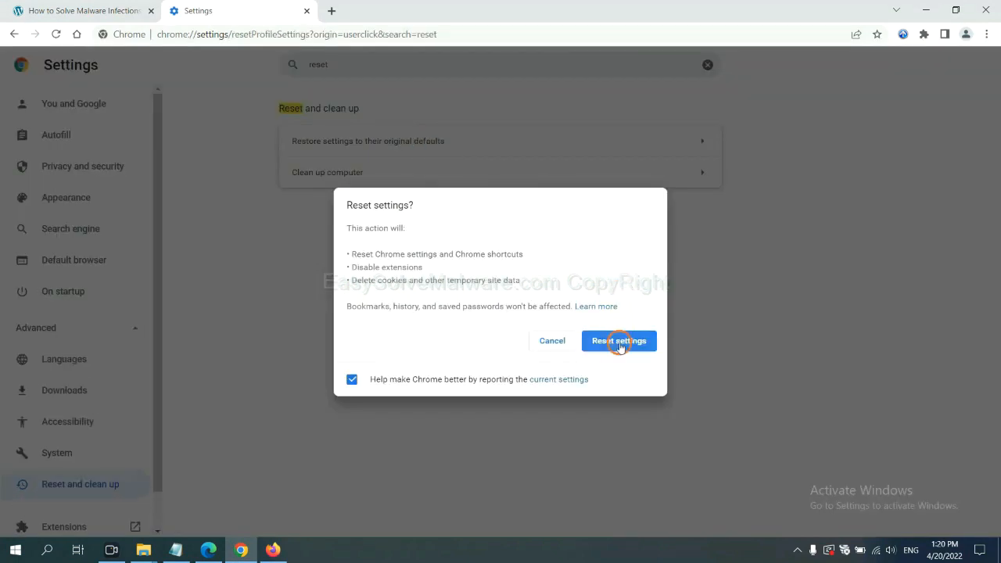
pyautogui.moveTo(273, 545)
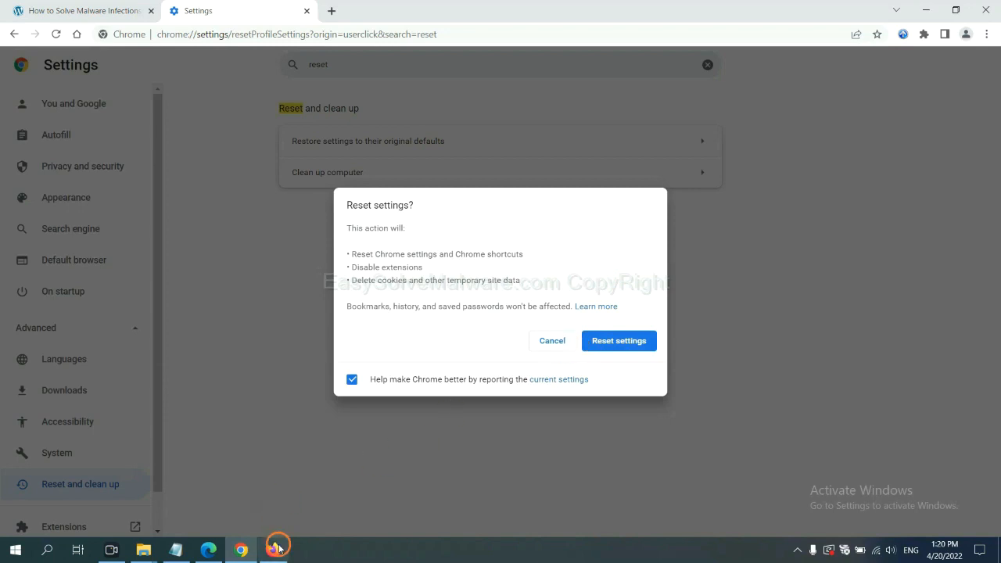
# Step: From Firefox Help > More troubleshooting information, start Refresh Firefox to default settings
pyautogui.click(272, 549)
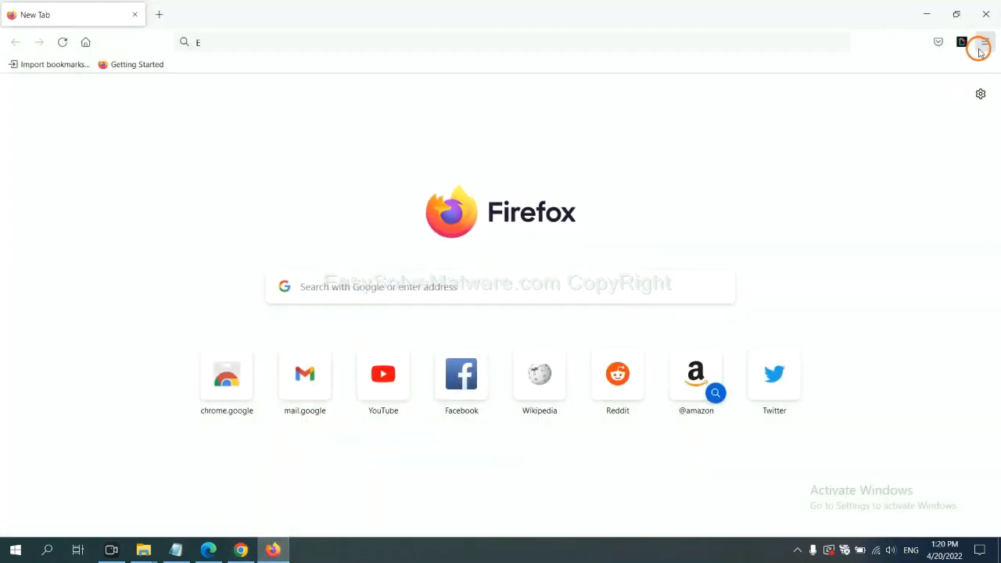
pyautogui.click(984, 42)
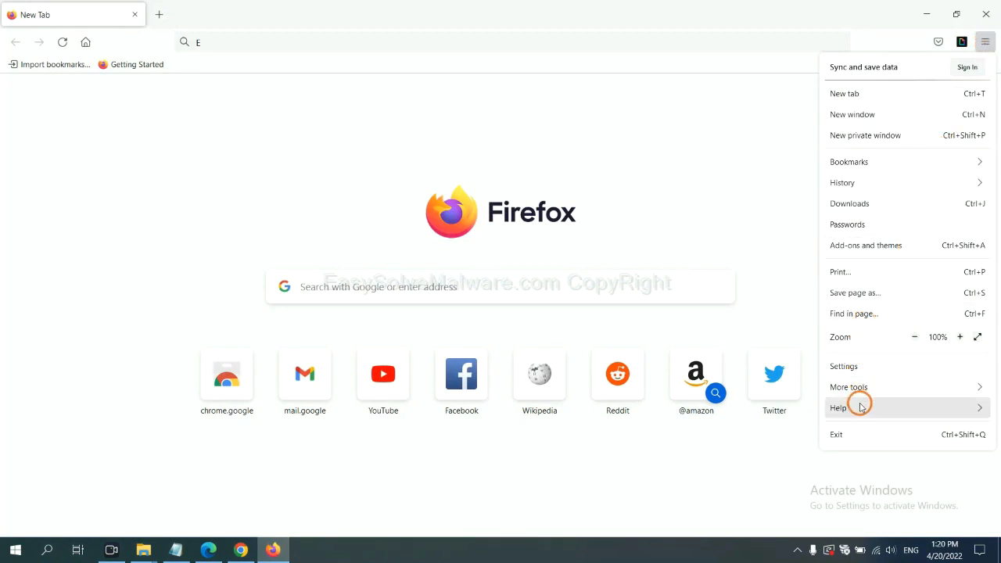
pyautogui.click(839, 407)
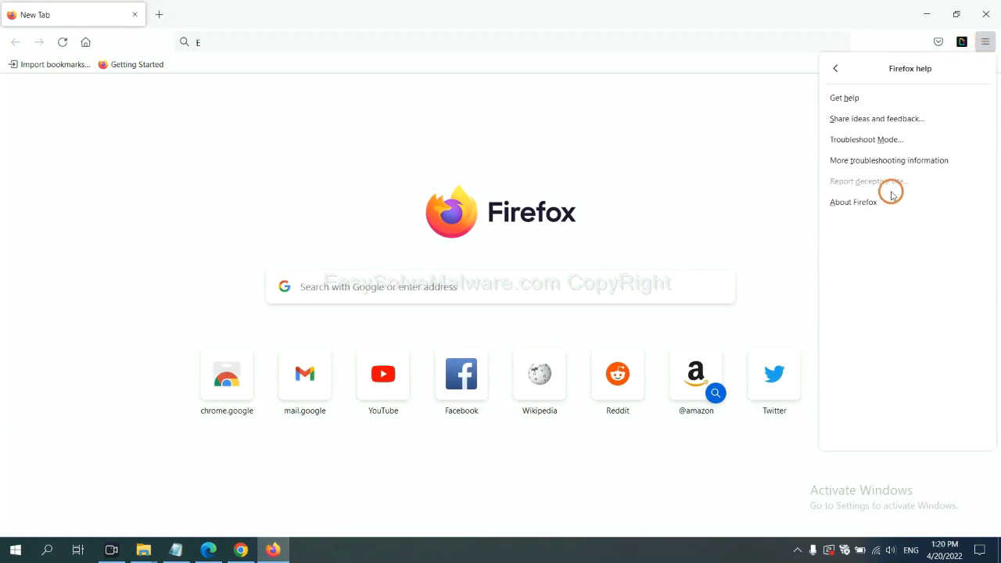
pyautogui.moveTo(888, 159)
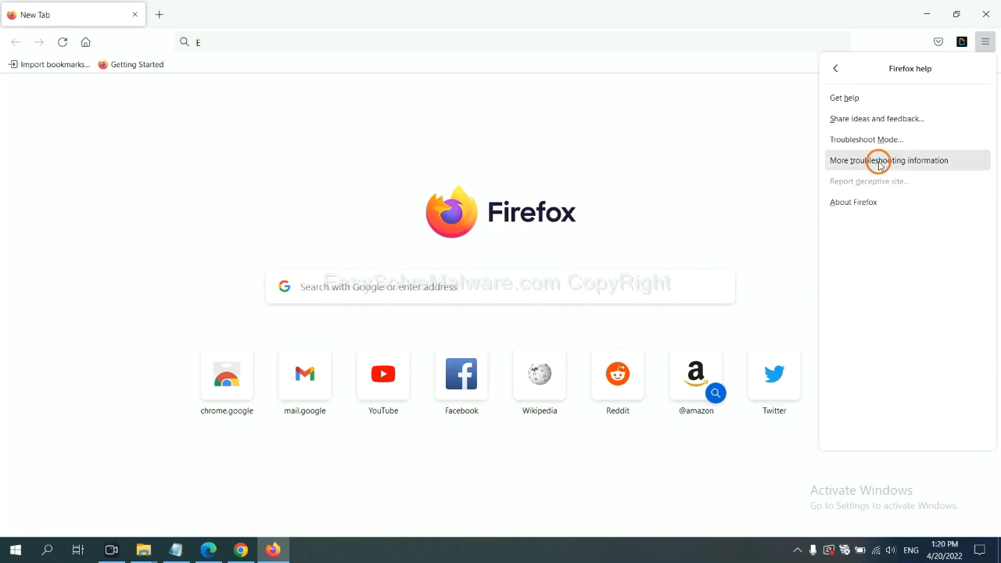
pyautogui.click(889, 160)
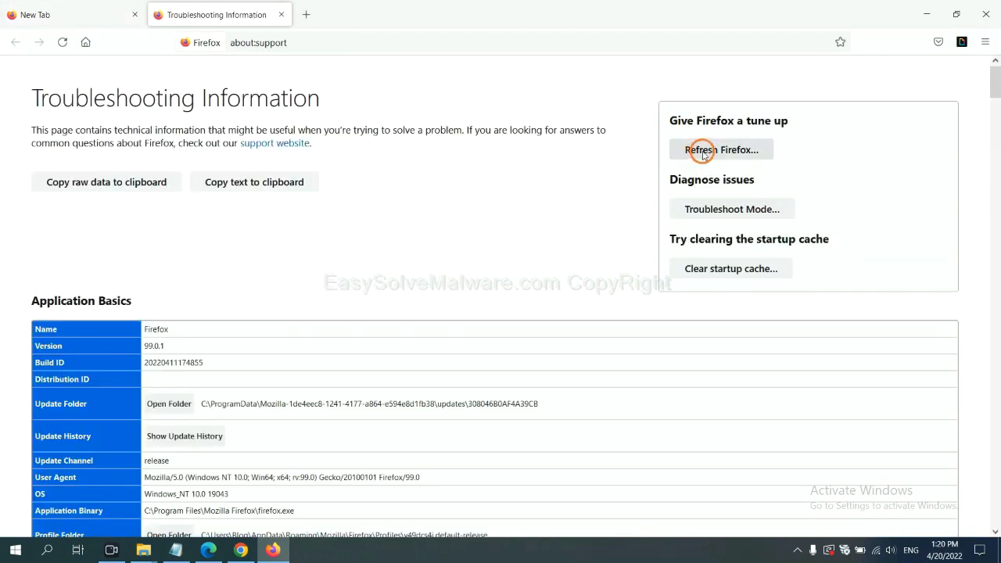
pyautogui.click(721, 150)
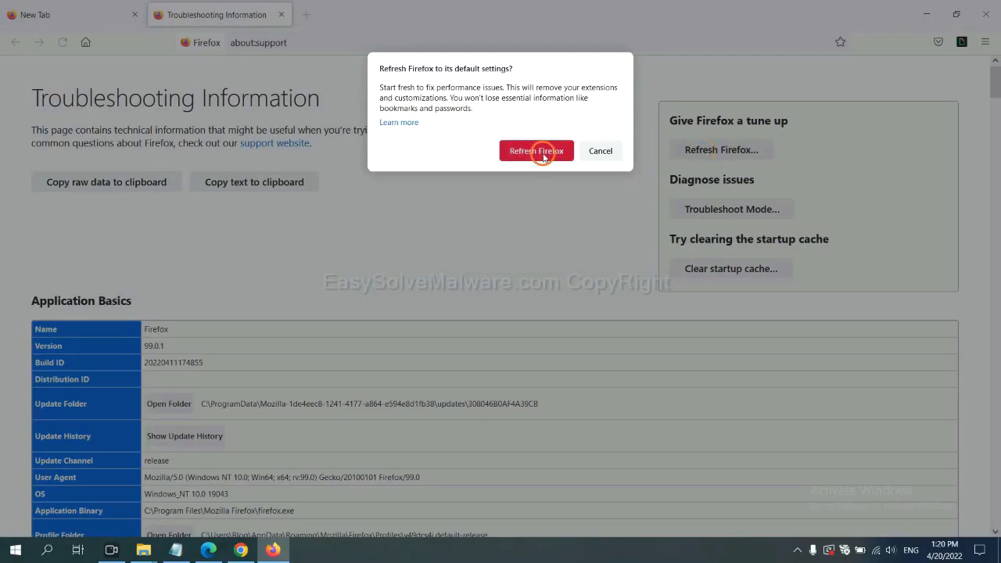
pyautogui.moveTo(244, 460)
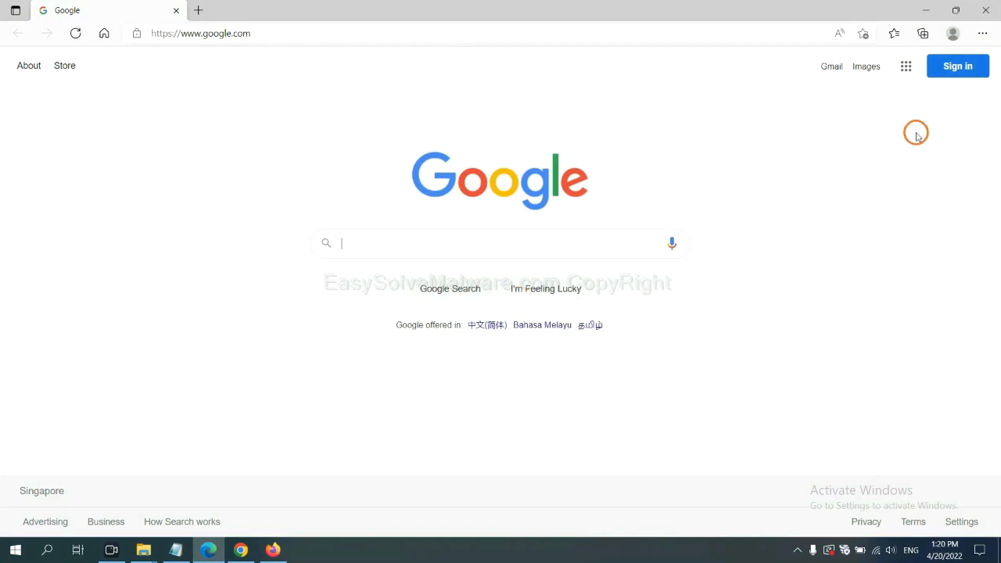
# Step: In Edge Settings, begin searching 're' for the reset settings option
pyautogui.click(982, 35)
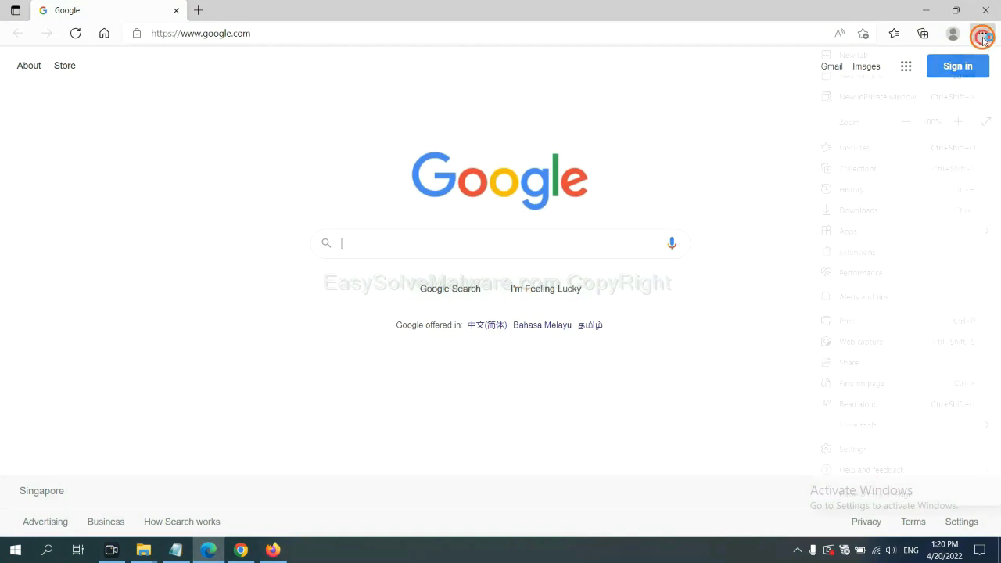
pyautogui.click(982, 34)
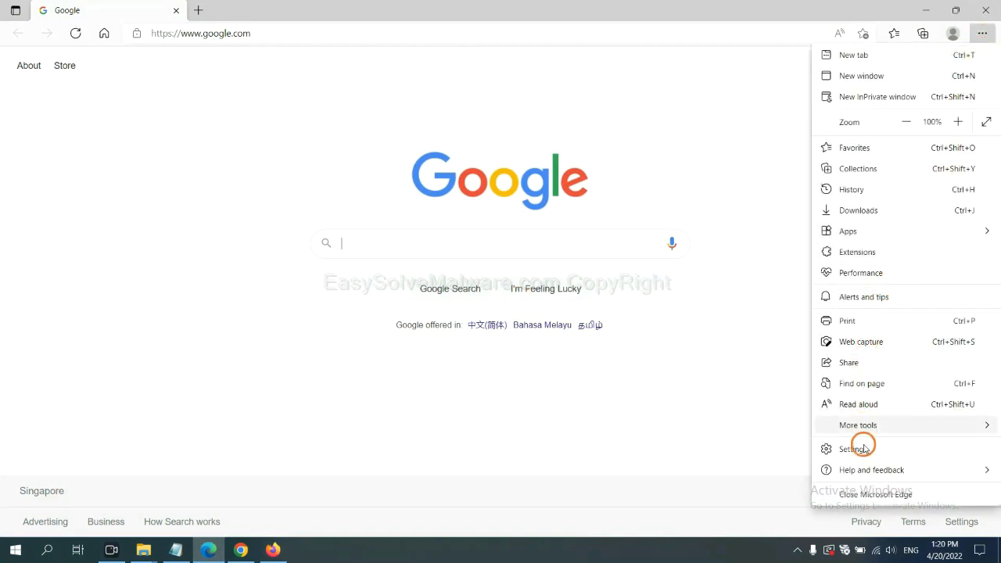
pyautogui.click(854, 447)
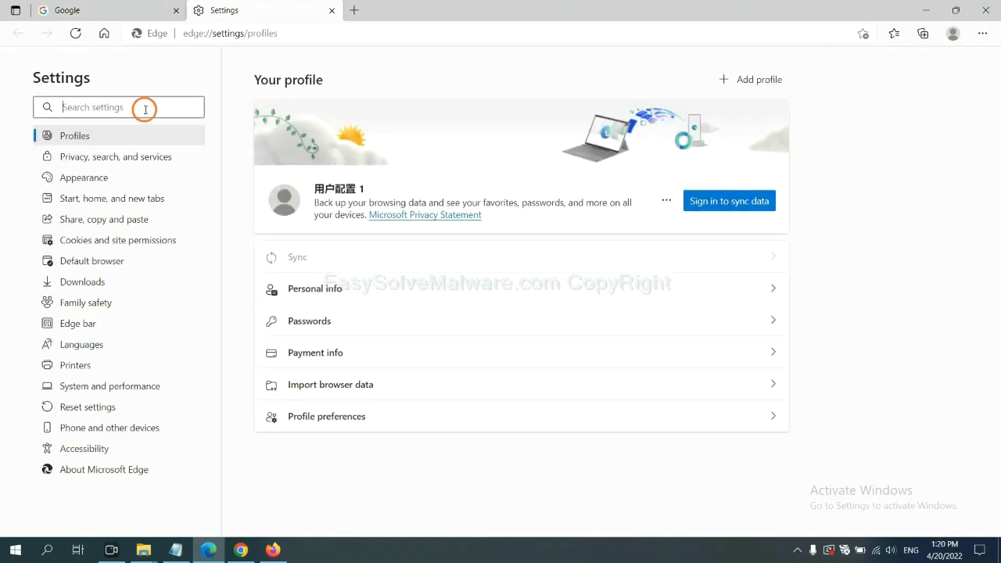
pyautogui.write('re')
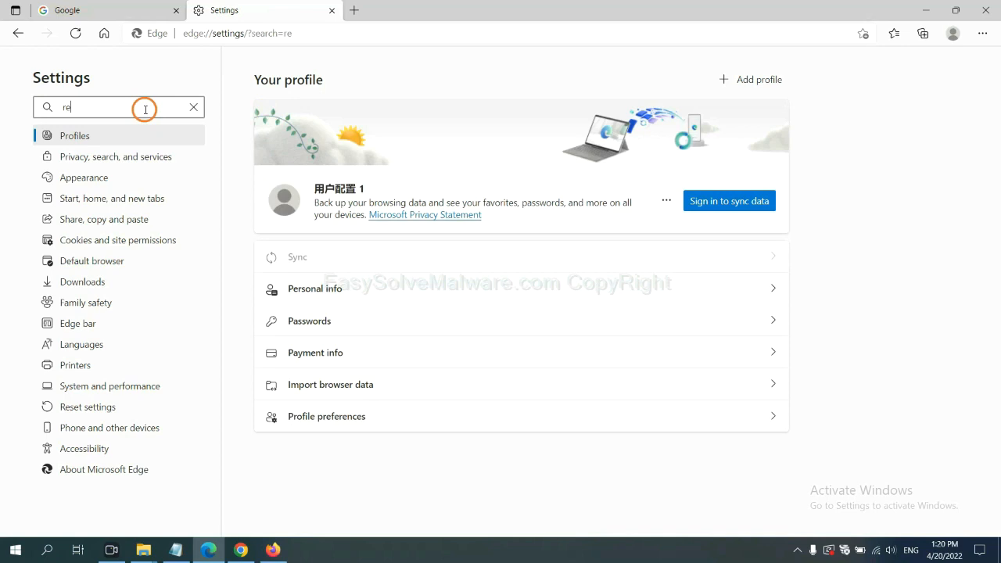